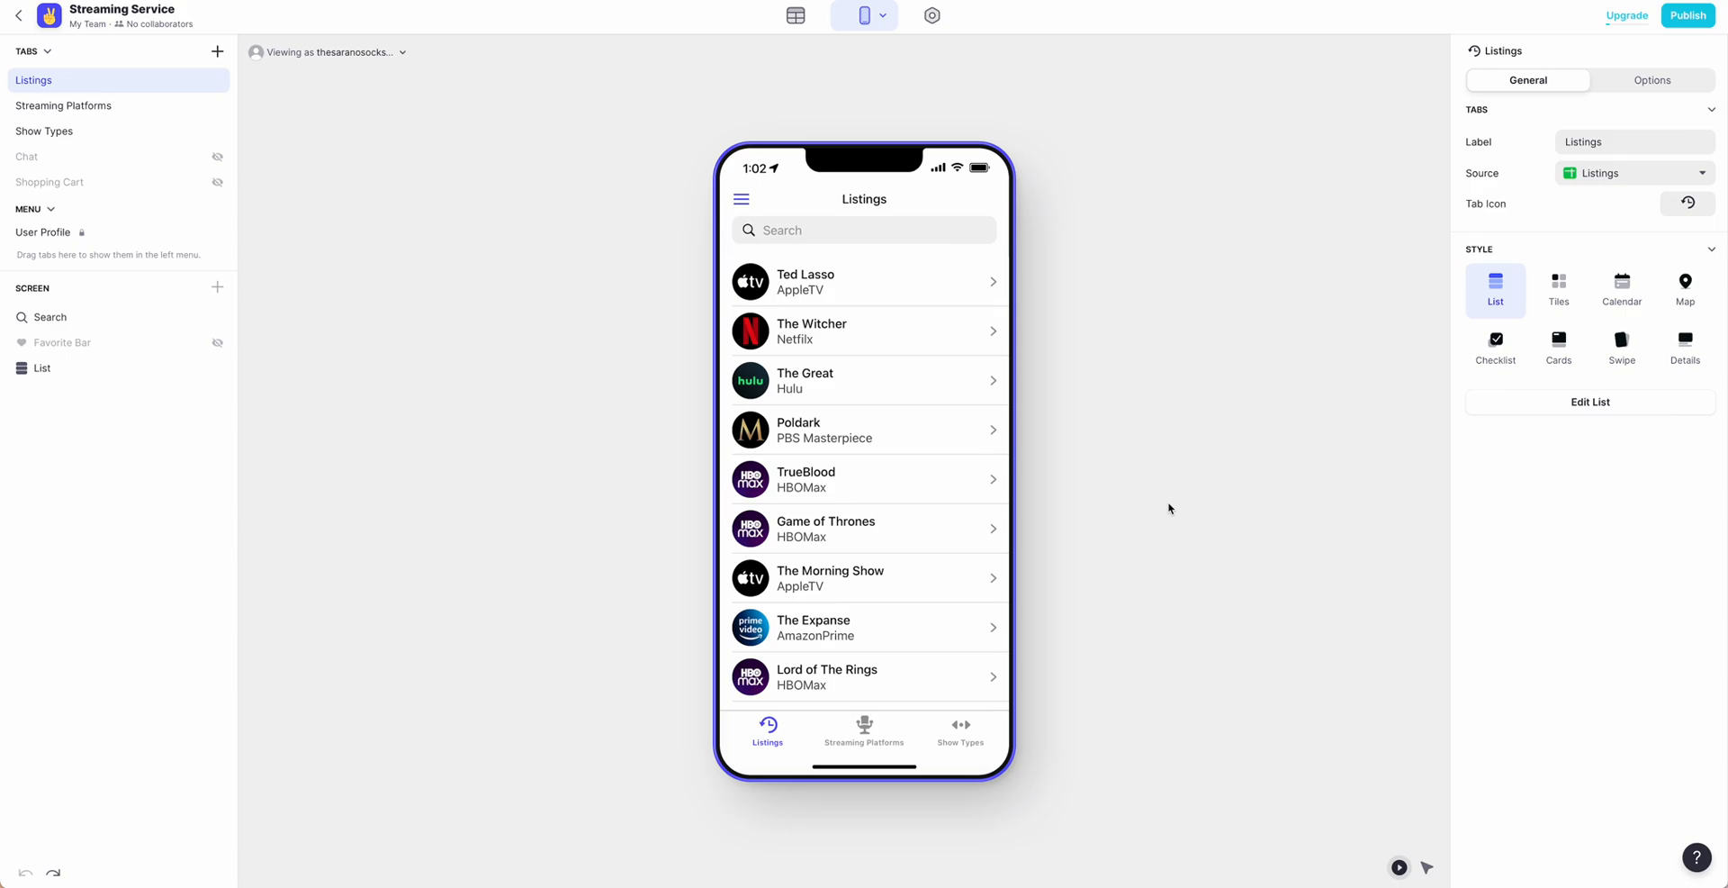
mouse_move(1161, 520)
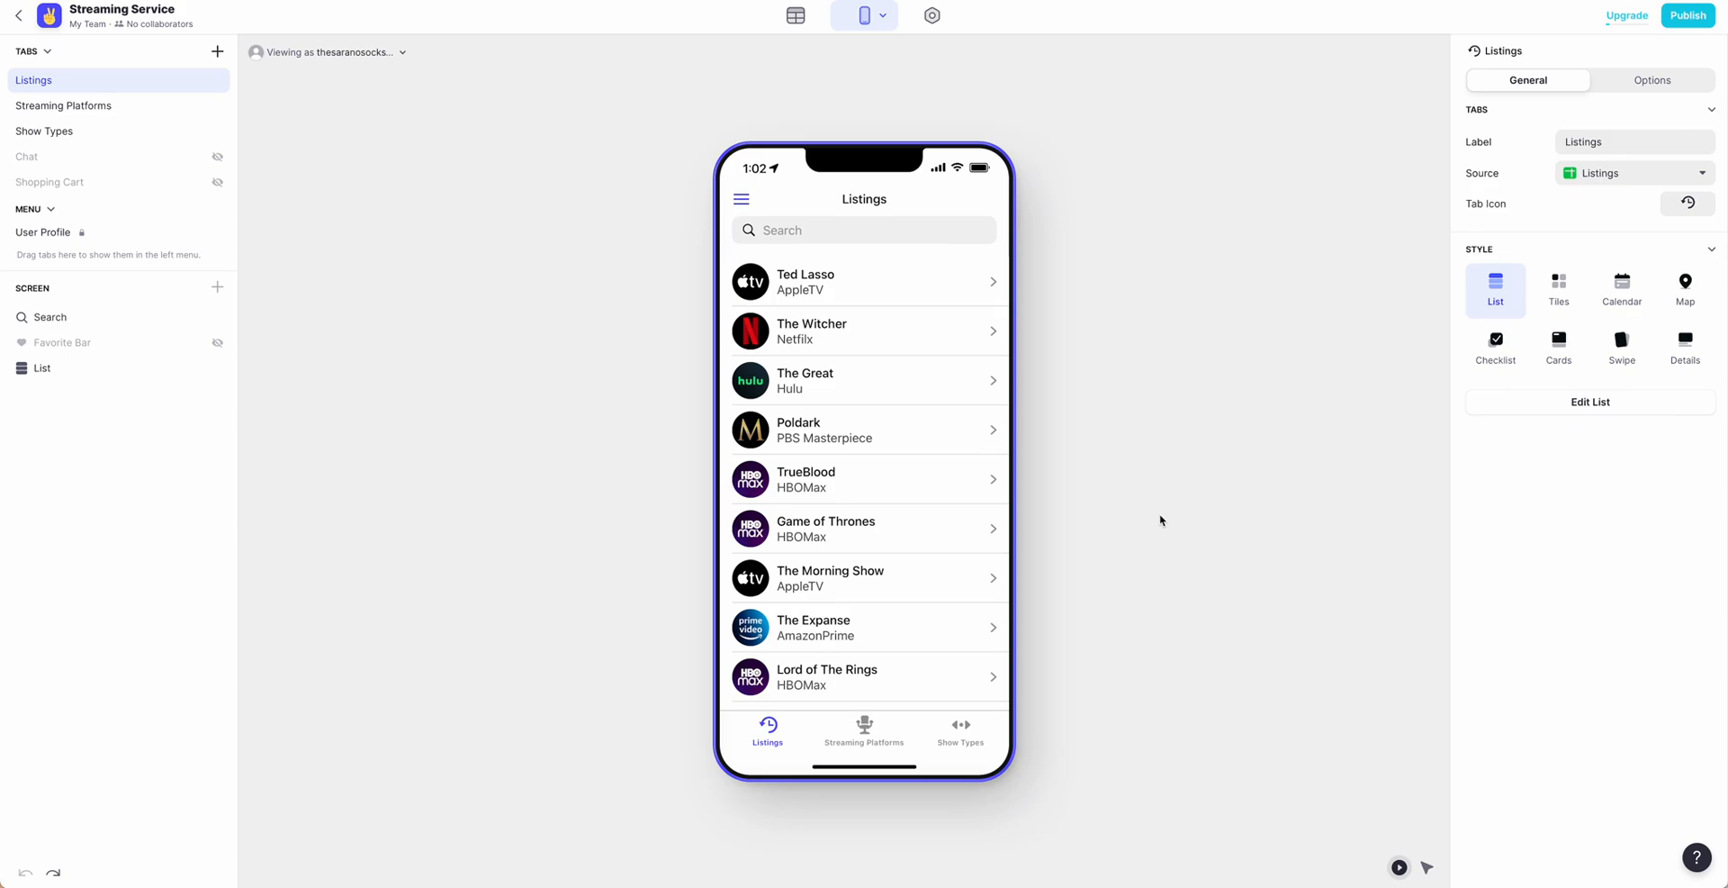
mouse_move(1096, 500)
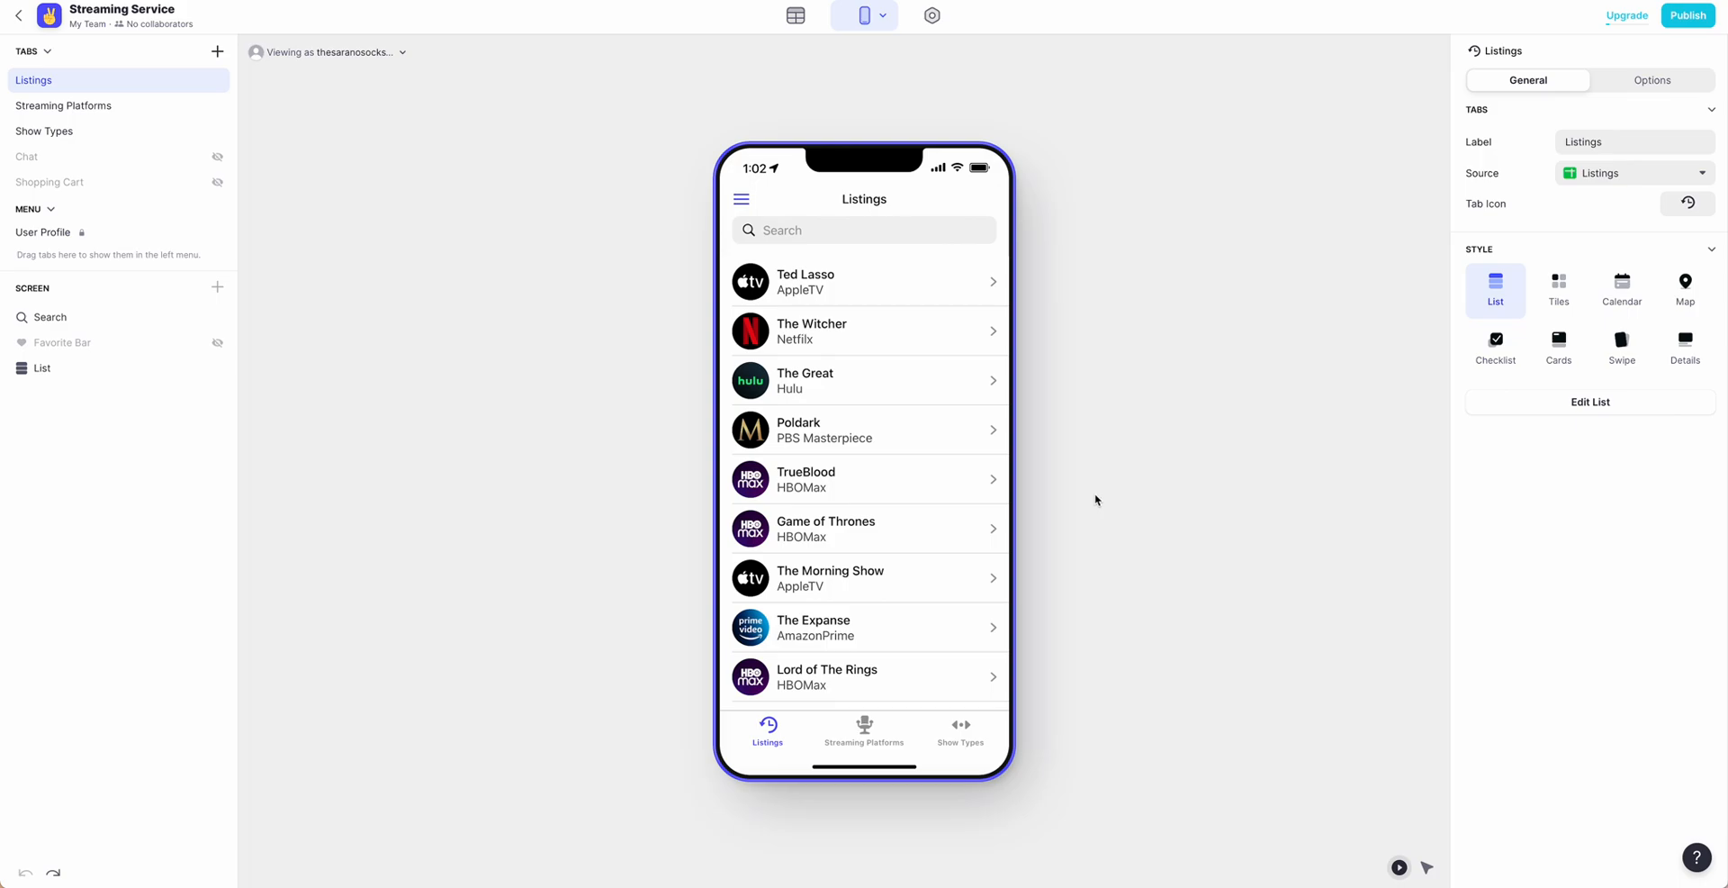
mouse_move(954, 422)
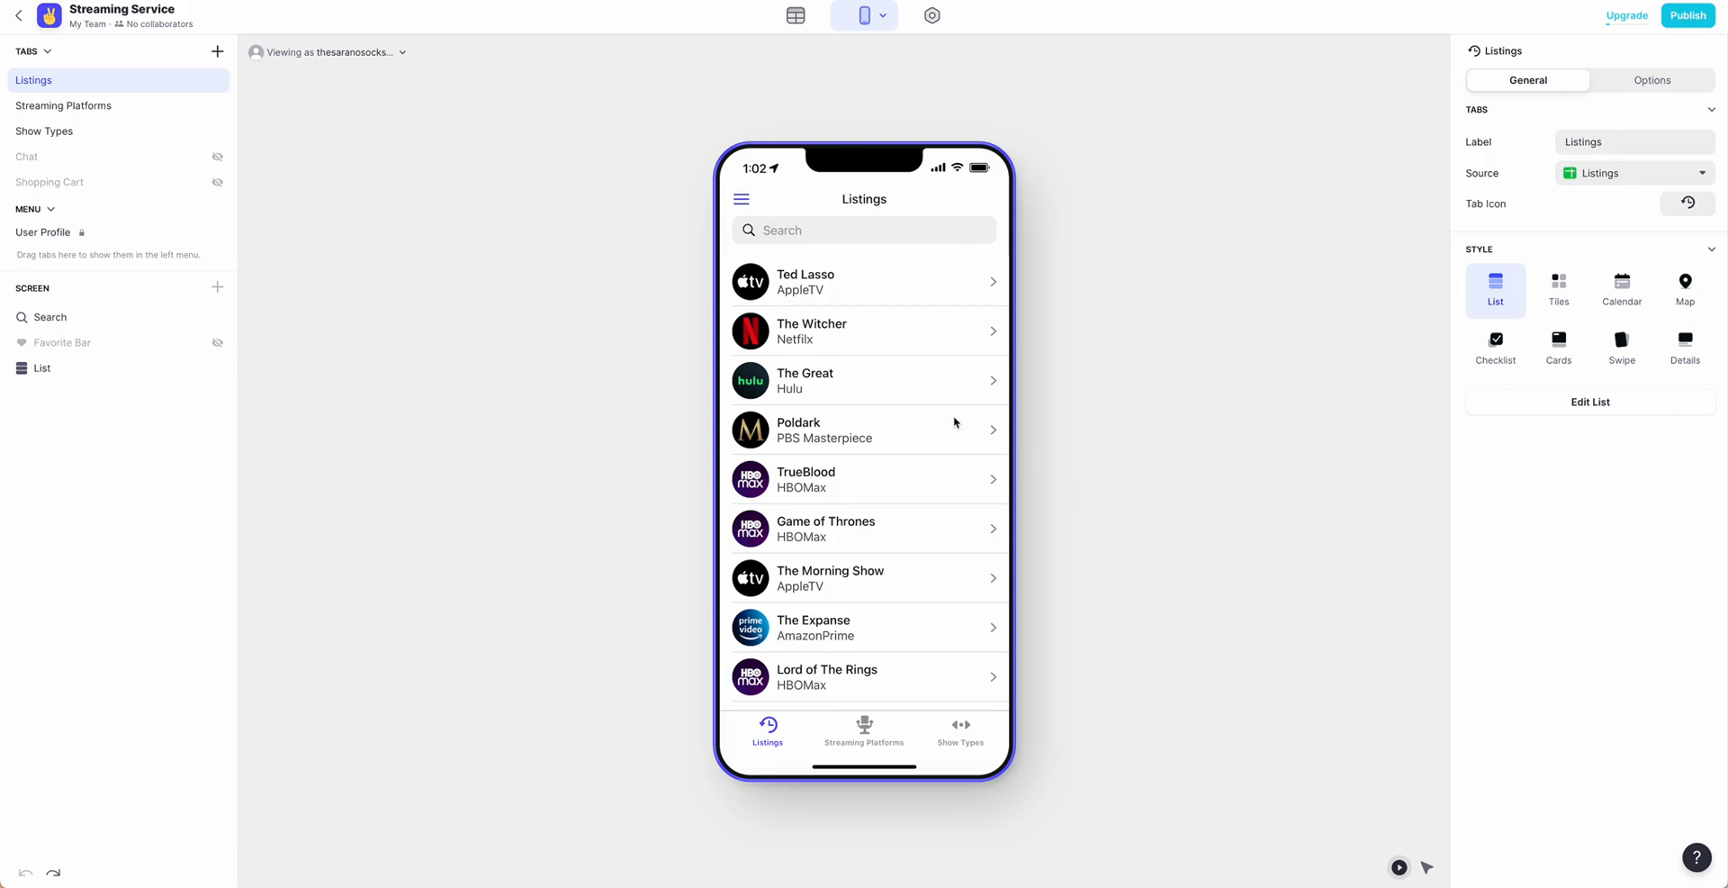
mouse_move(35, 97)
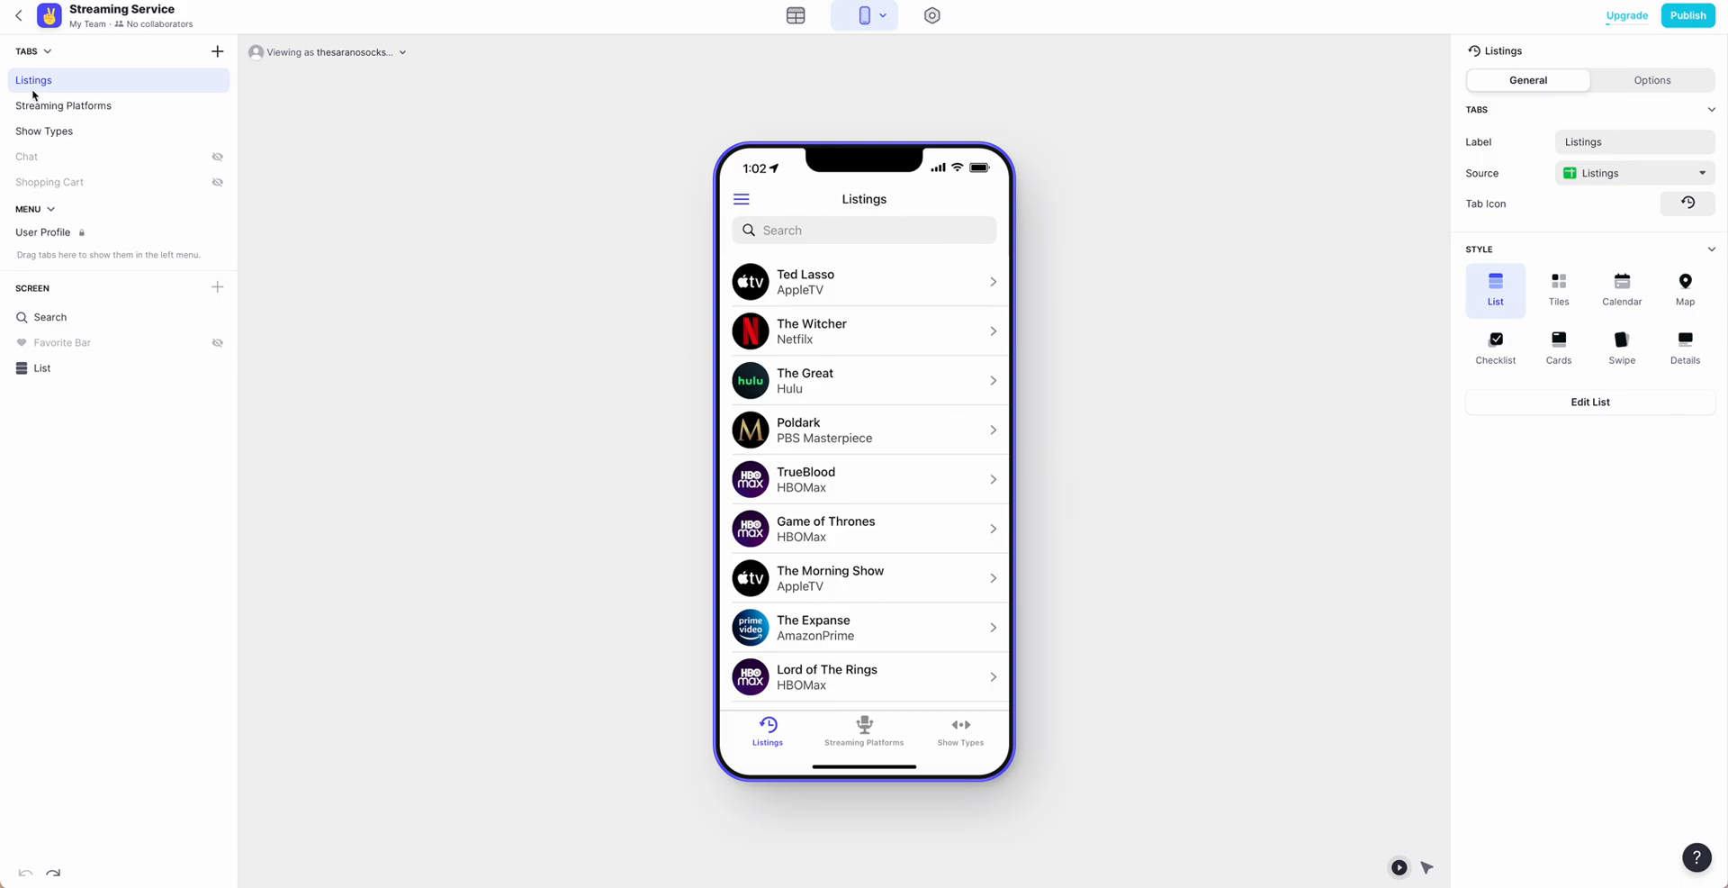
mouse_move(36, 197)
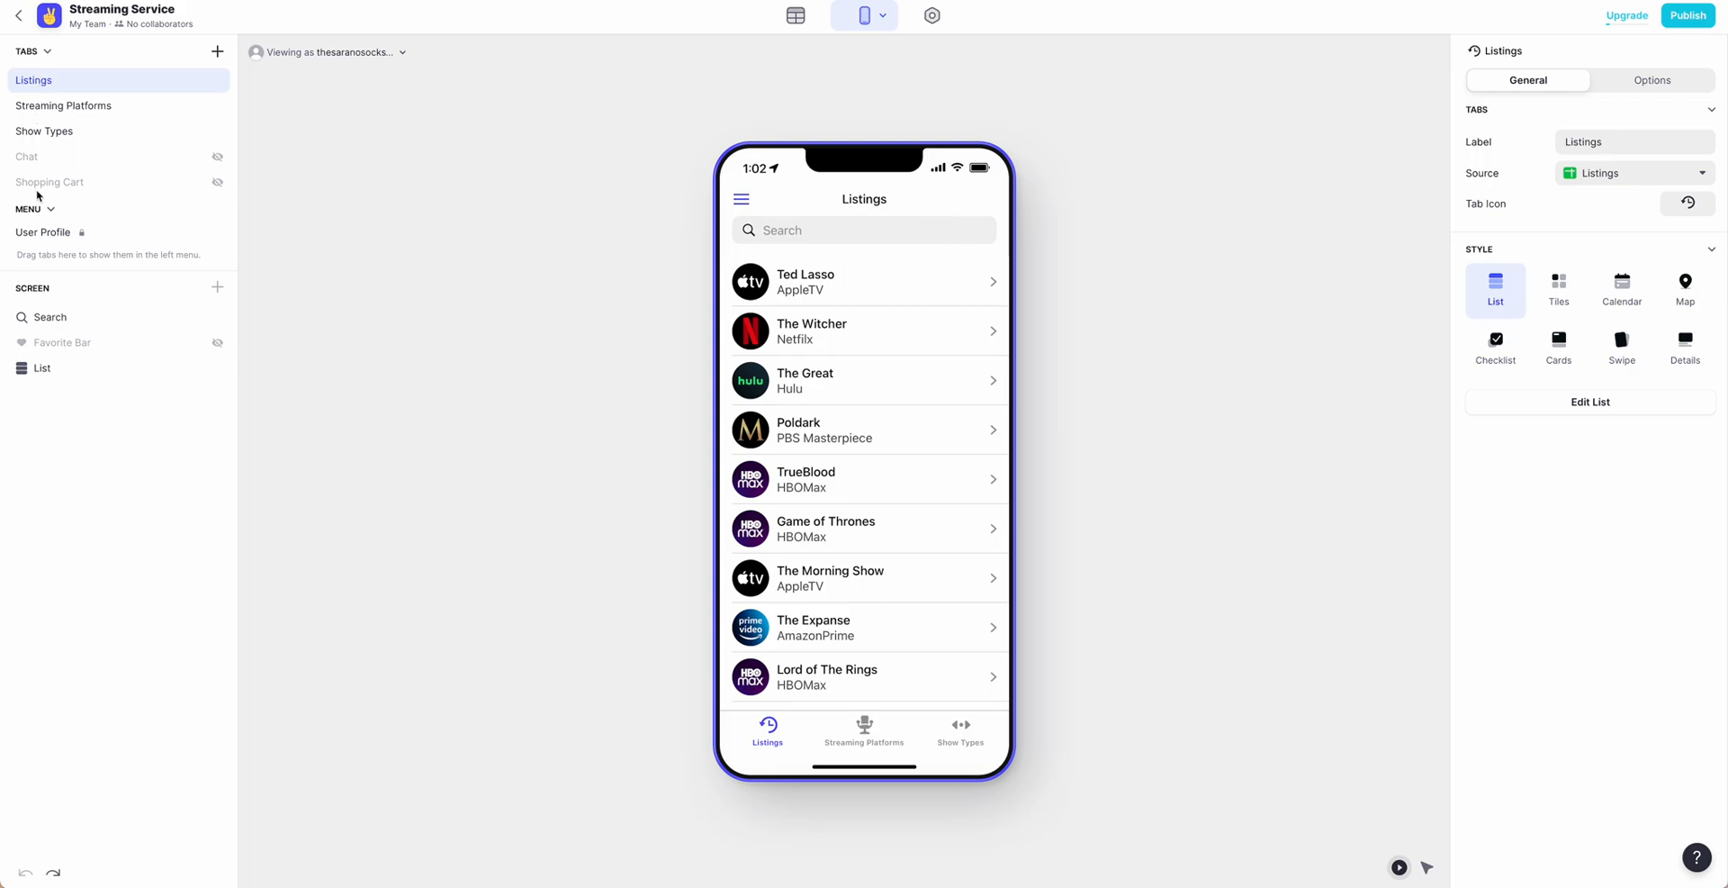
mouse_move(1414, 199)
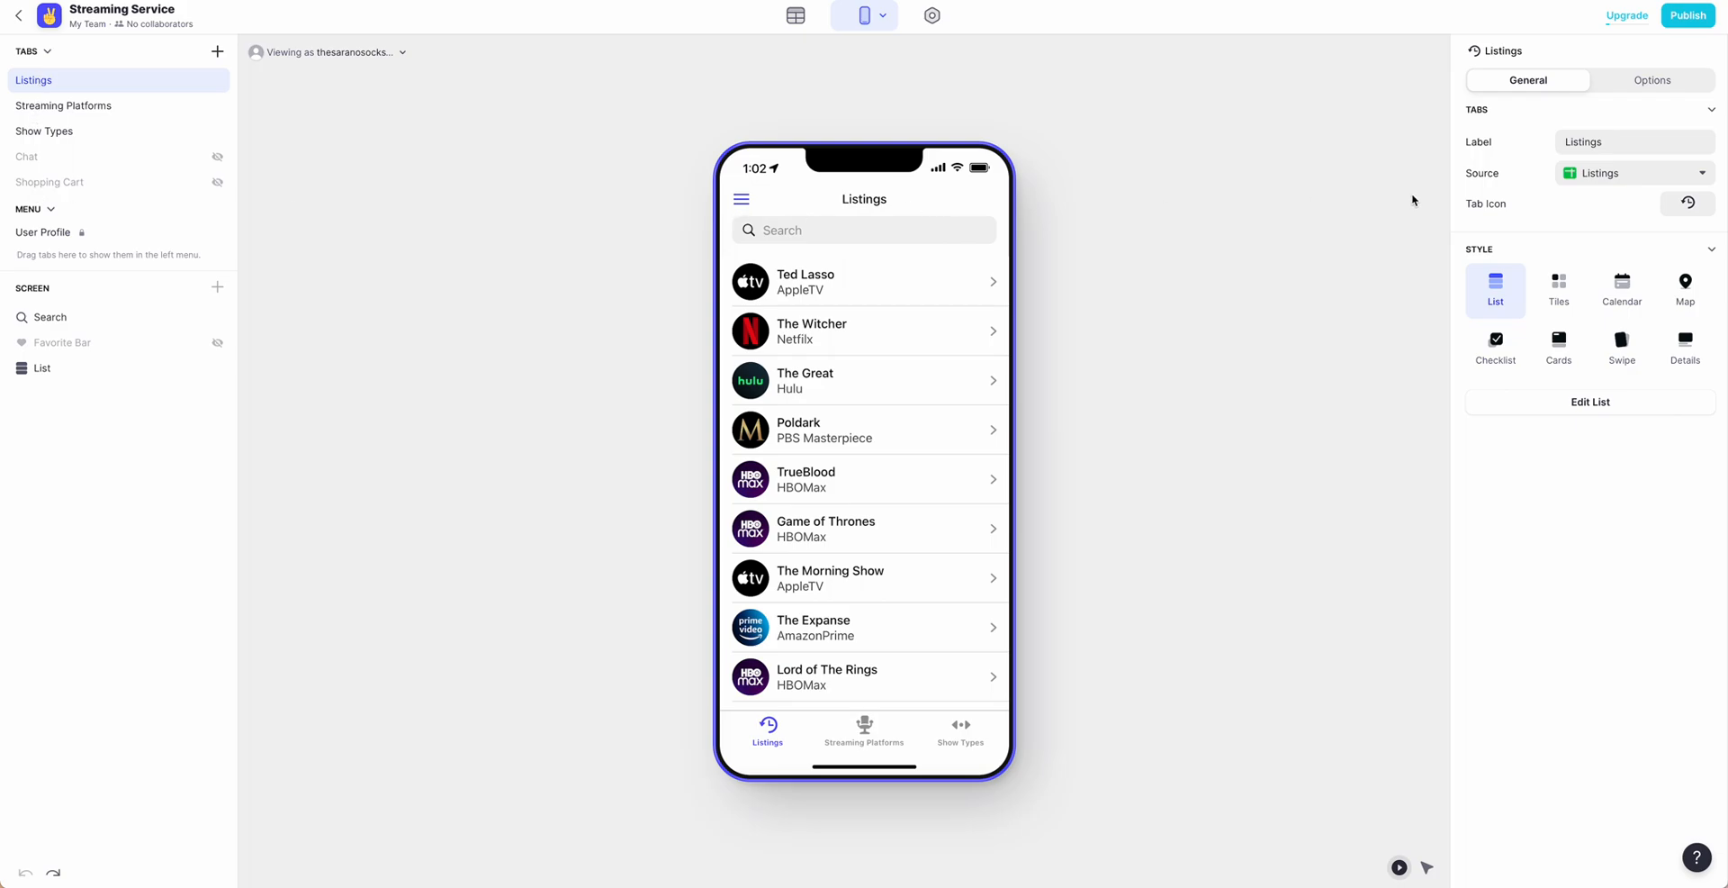
mouse_move(880, 279)
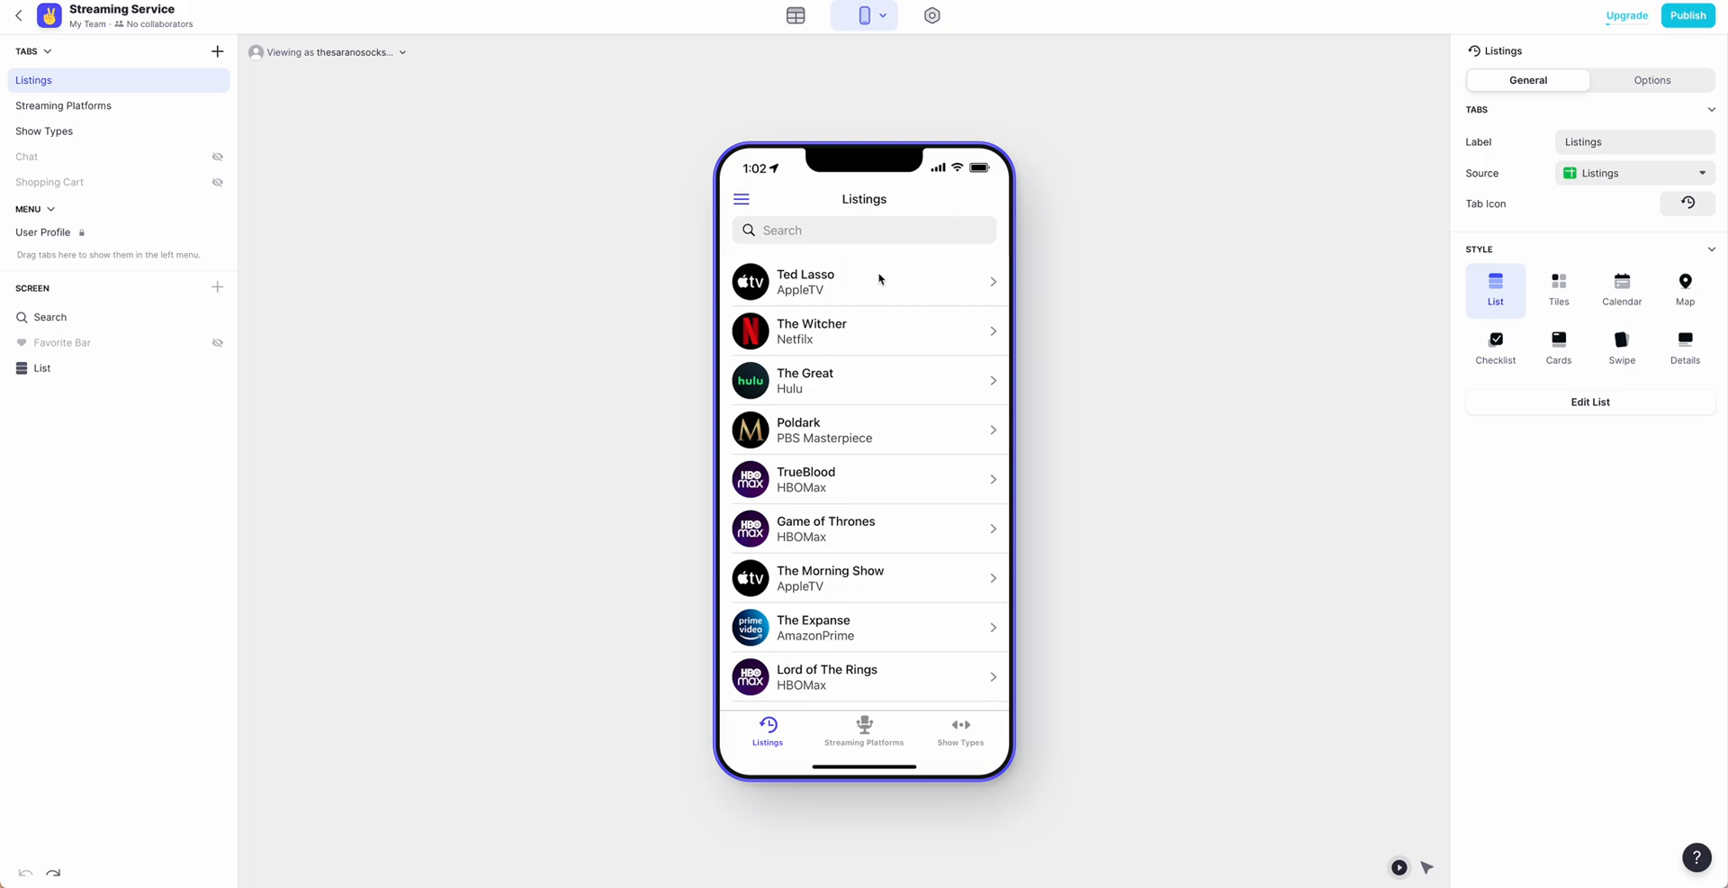
mouse_move(1605, 157)
text(W)
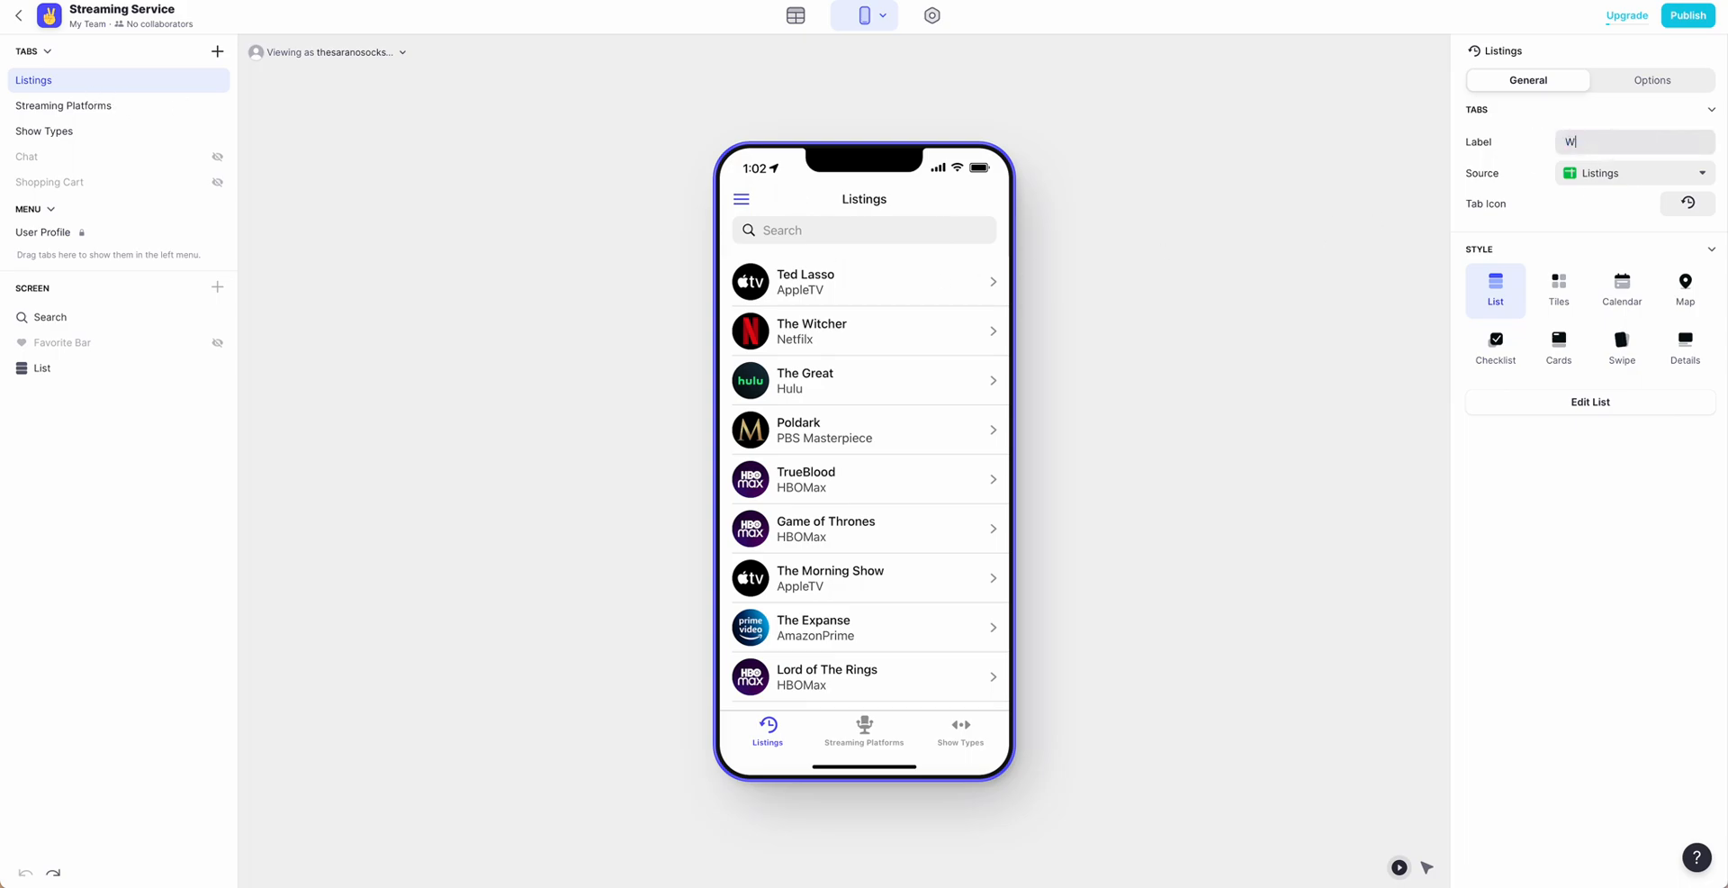
Rename the Listings tab to 'What's On' and switch its list style to Cards
text(hat's On)
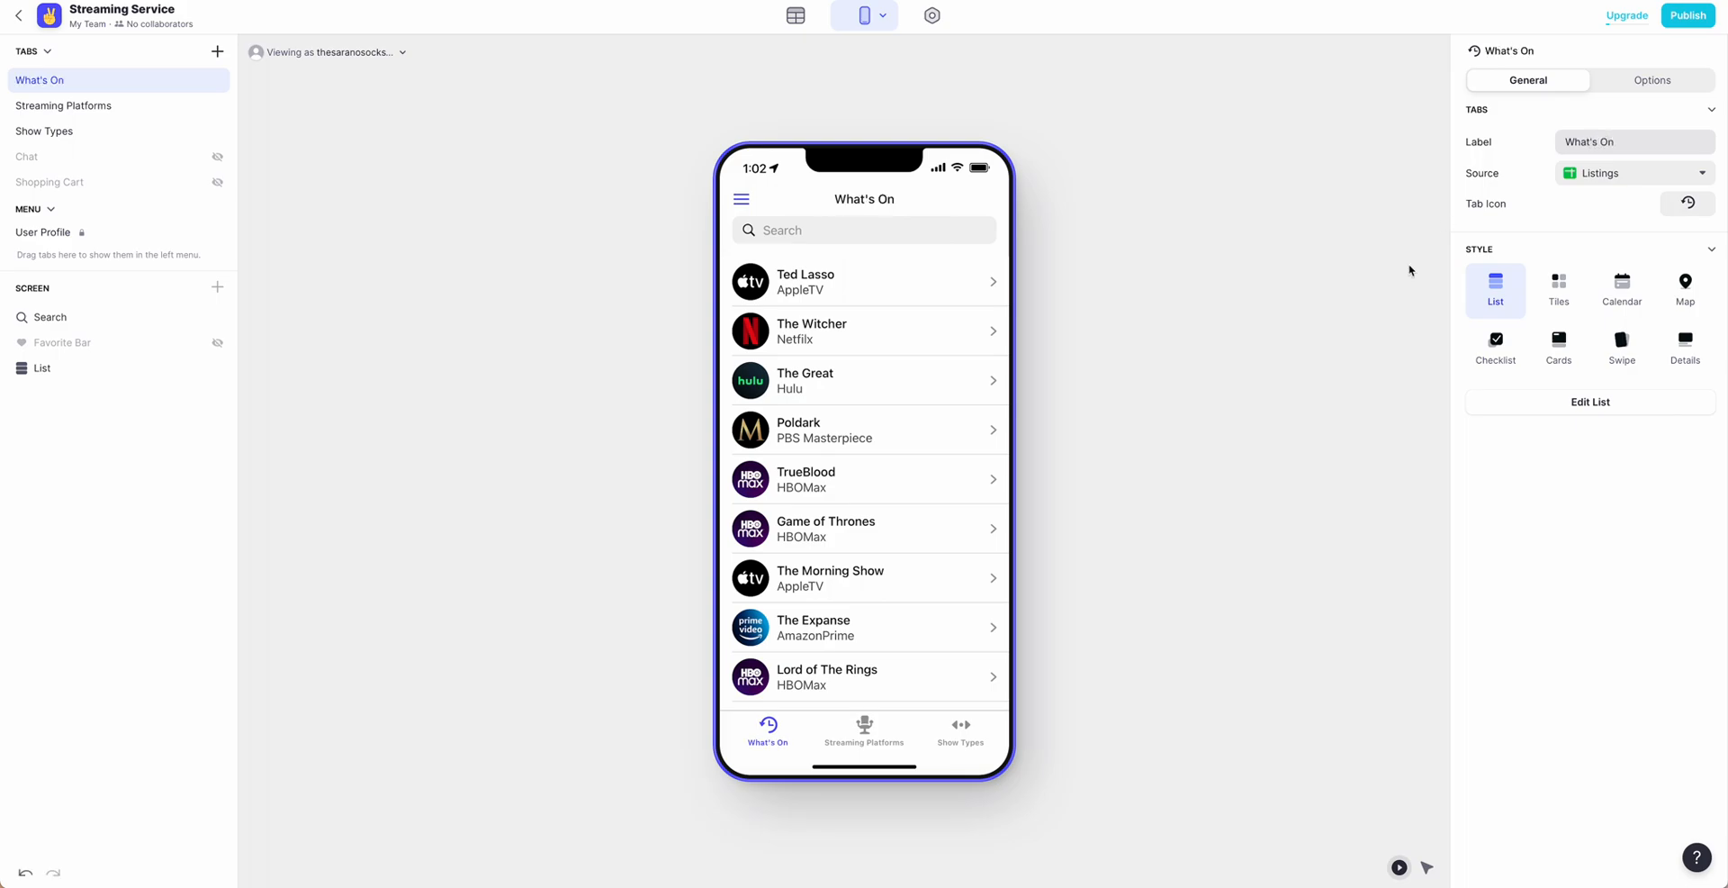
mouse_move(879, 742)
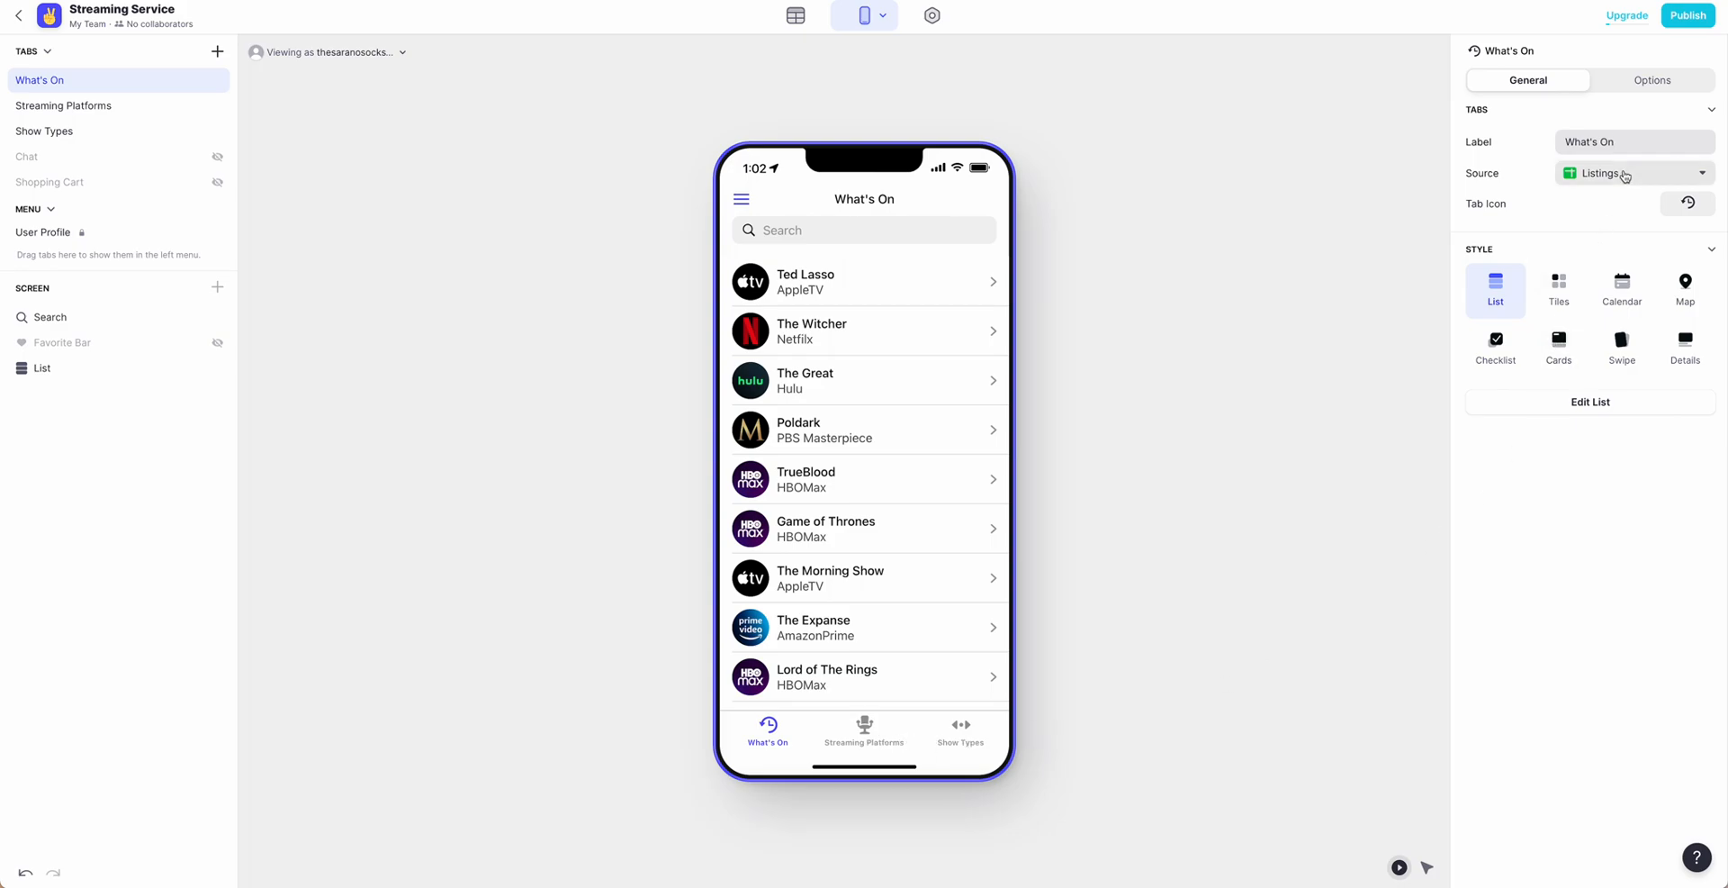
mouse_move(1591, 211)
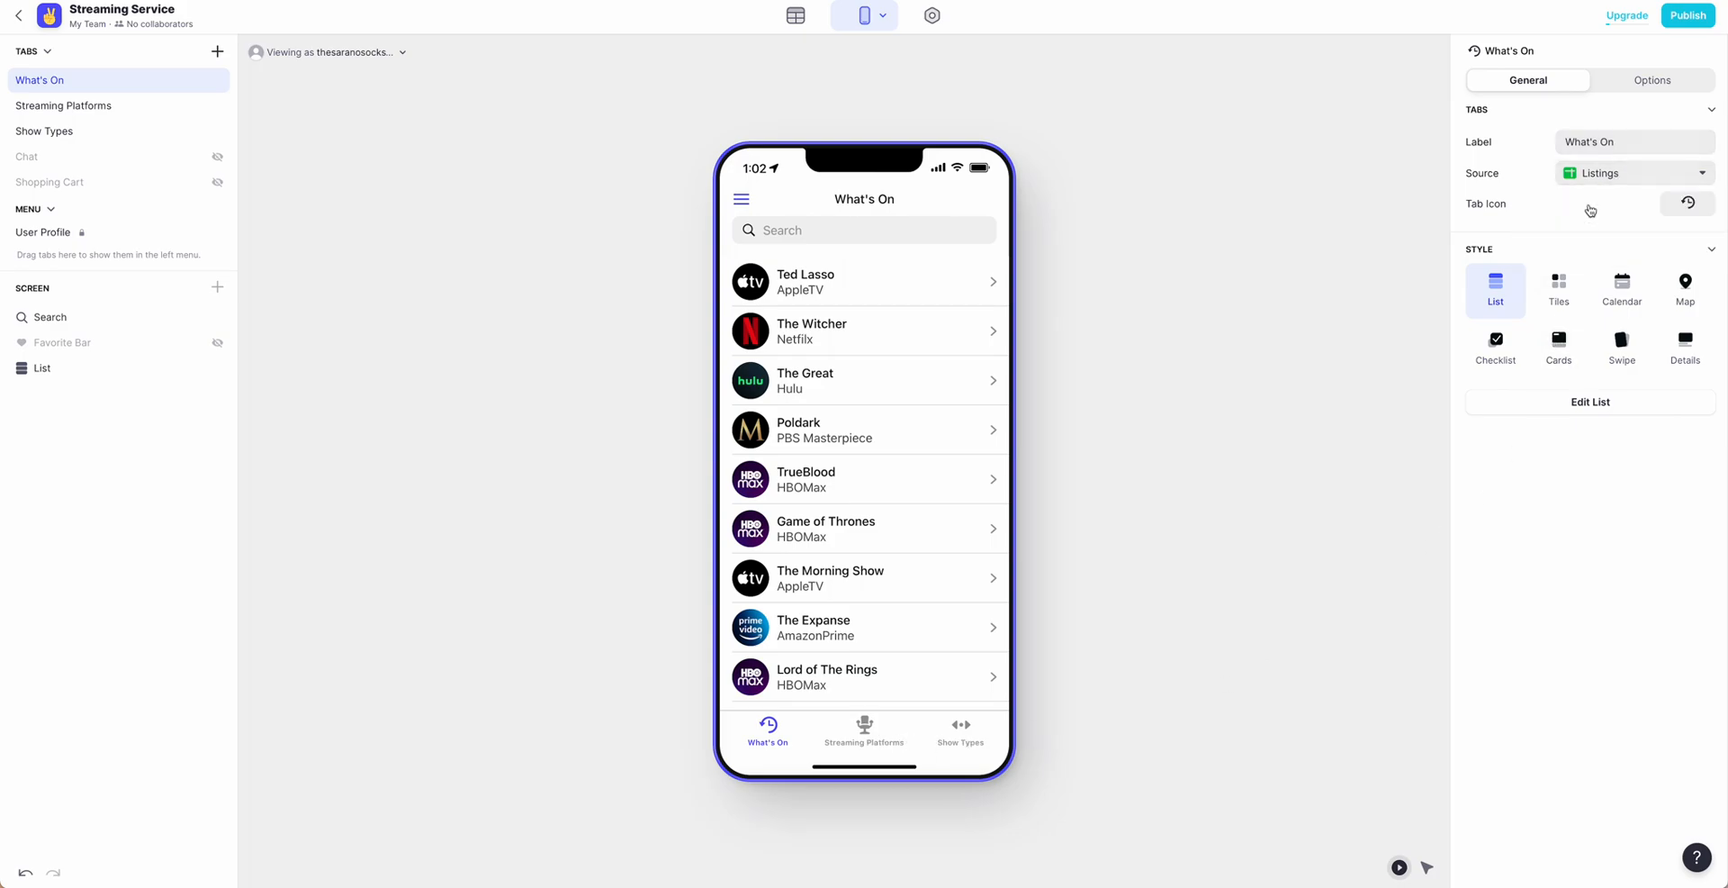
click(1685, 203)
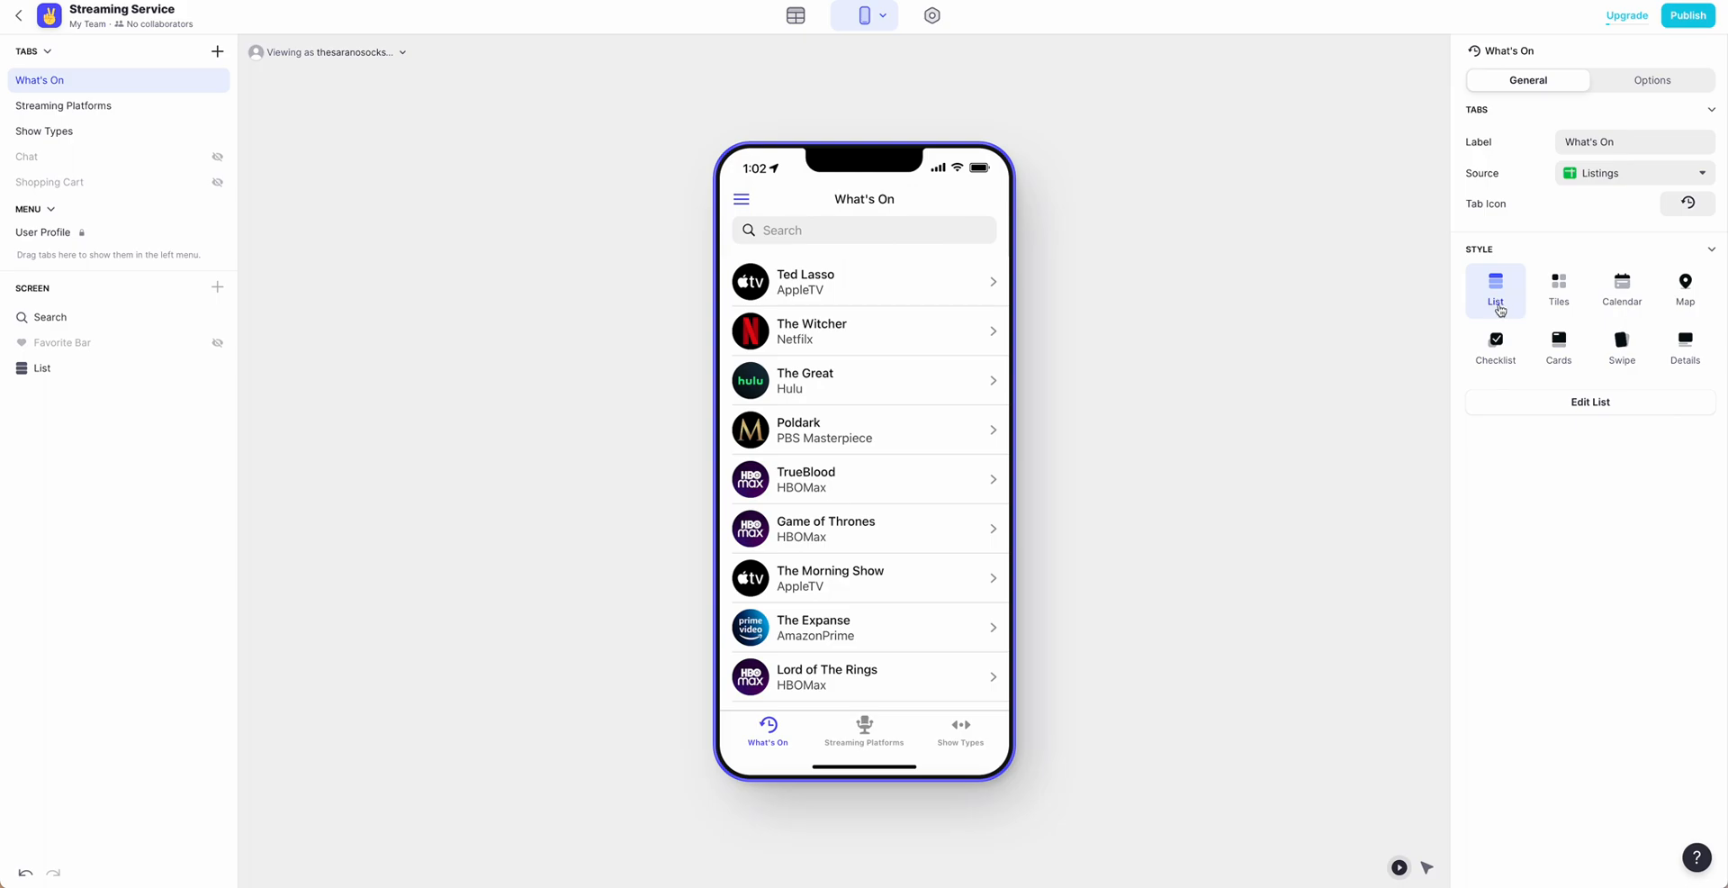
click(1557, 289)
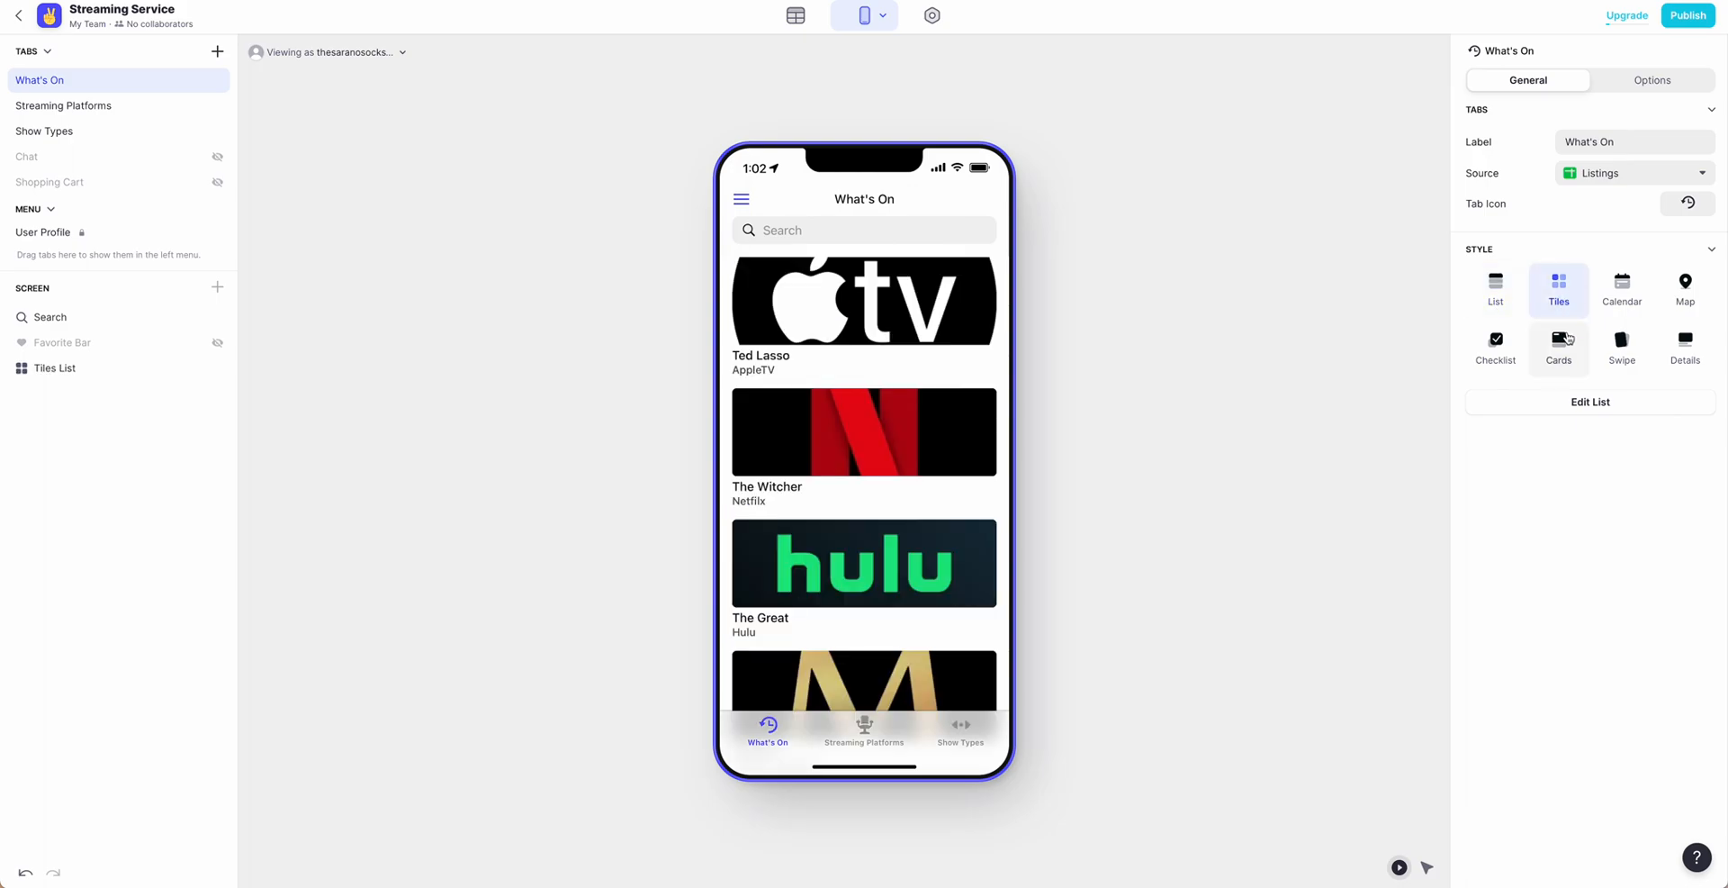
click(1557, 347)
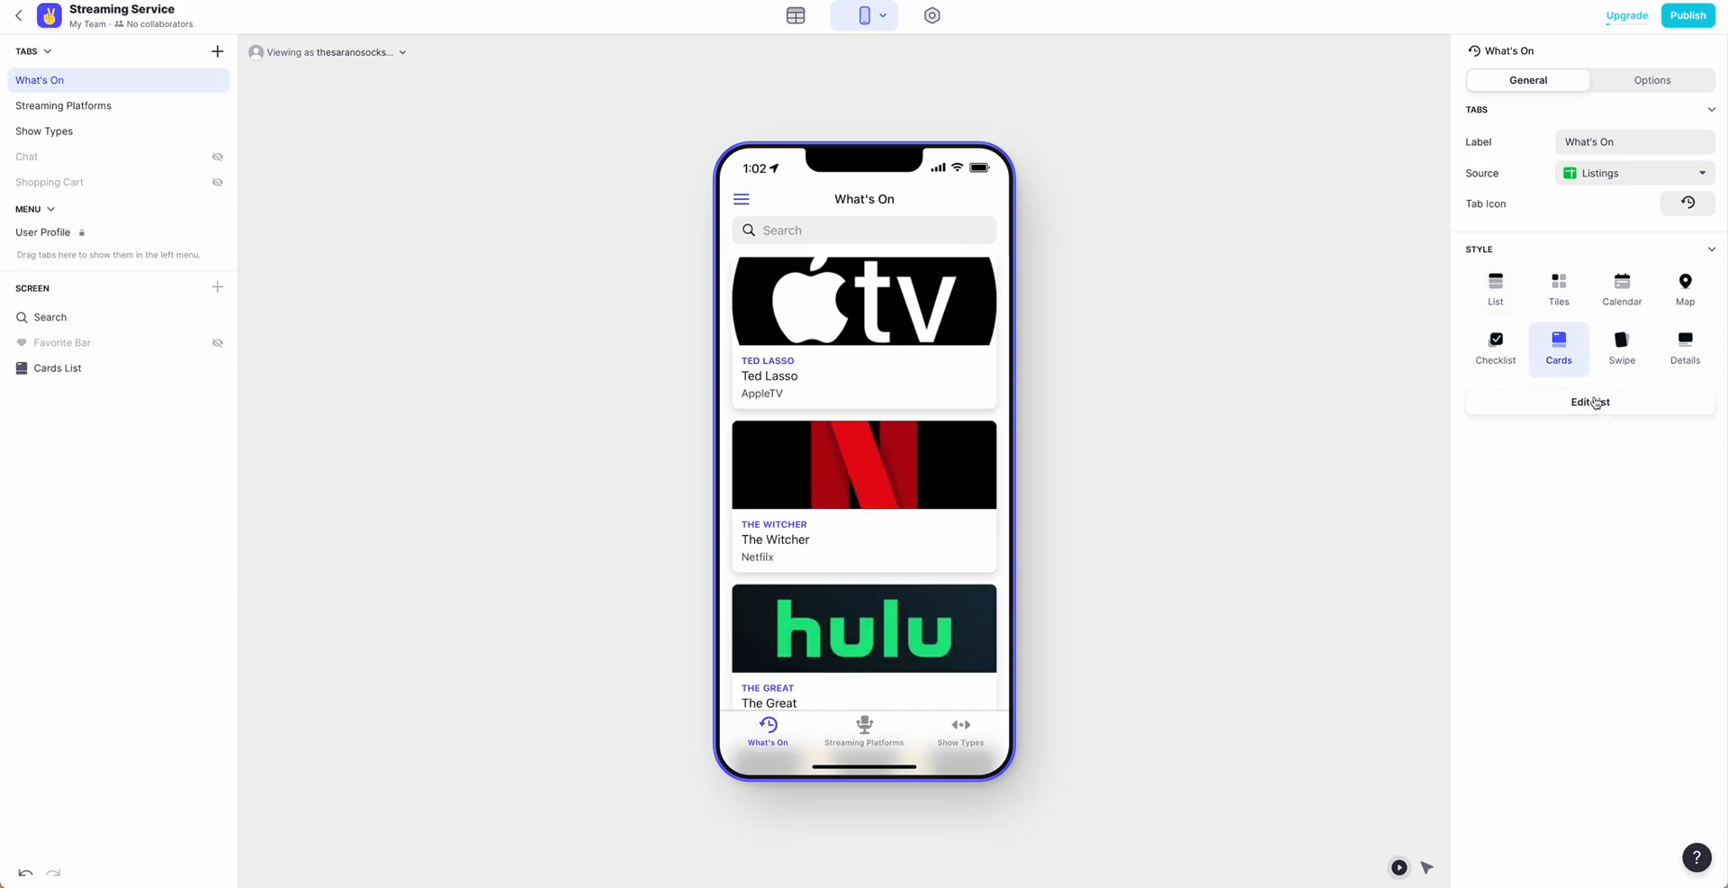
Review the card list settings: Platform Logo image, Show Name header, Streaming Platform details
click(1591, 402)
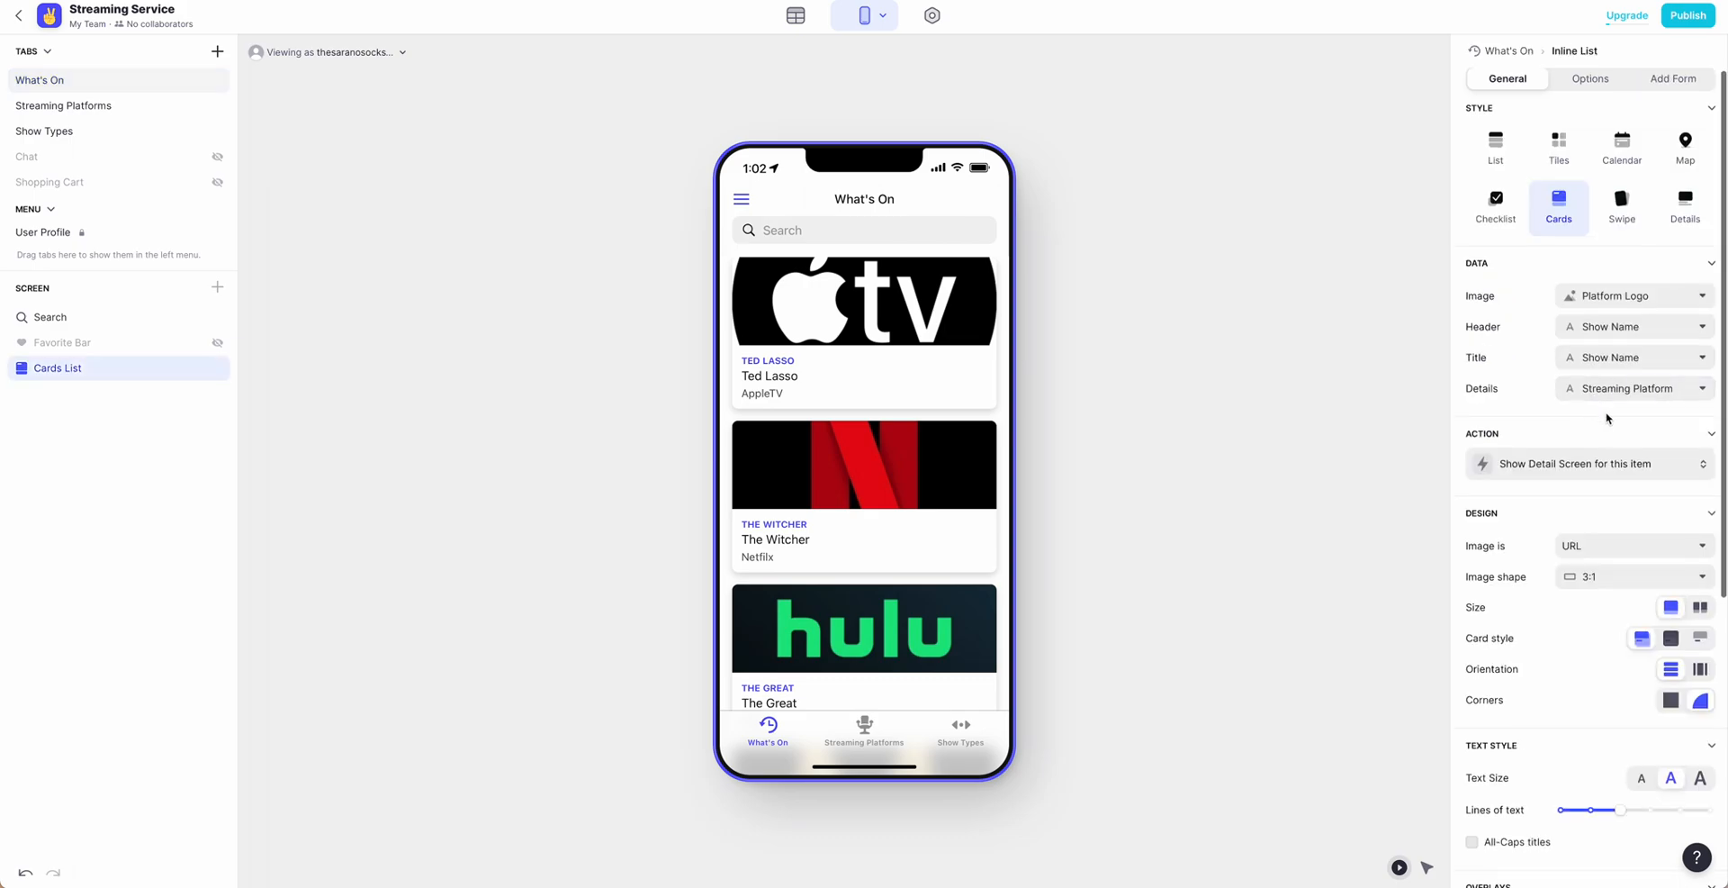
scroll(down, 3)
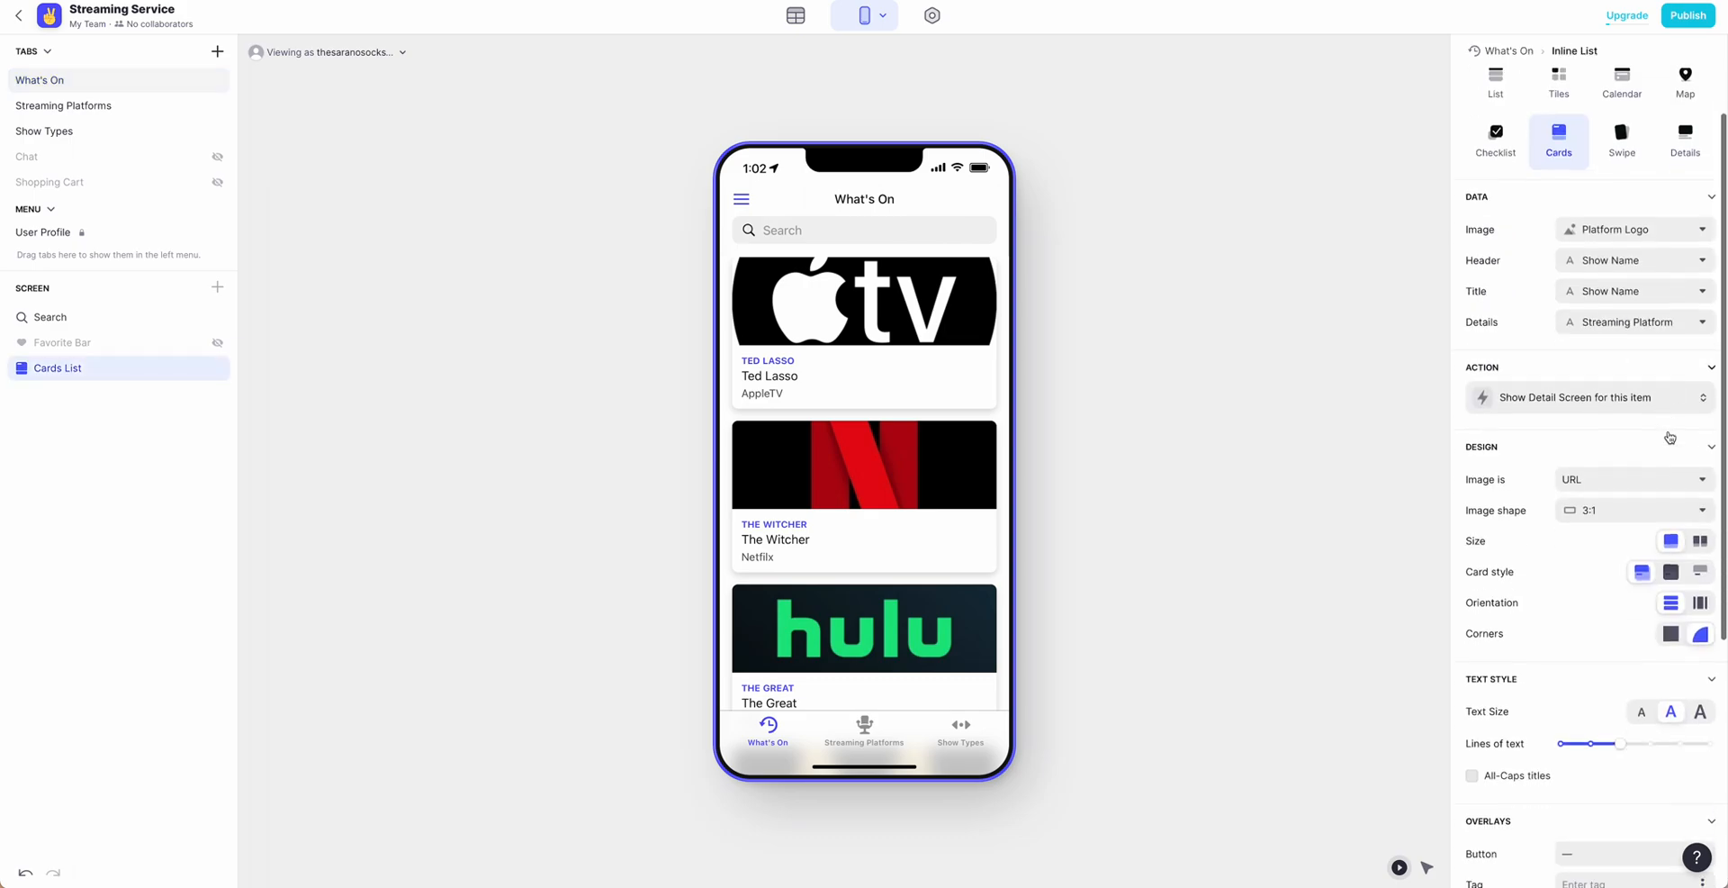
scroll(down, 3)
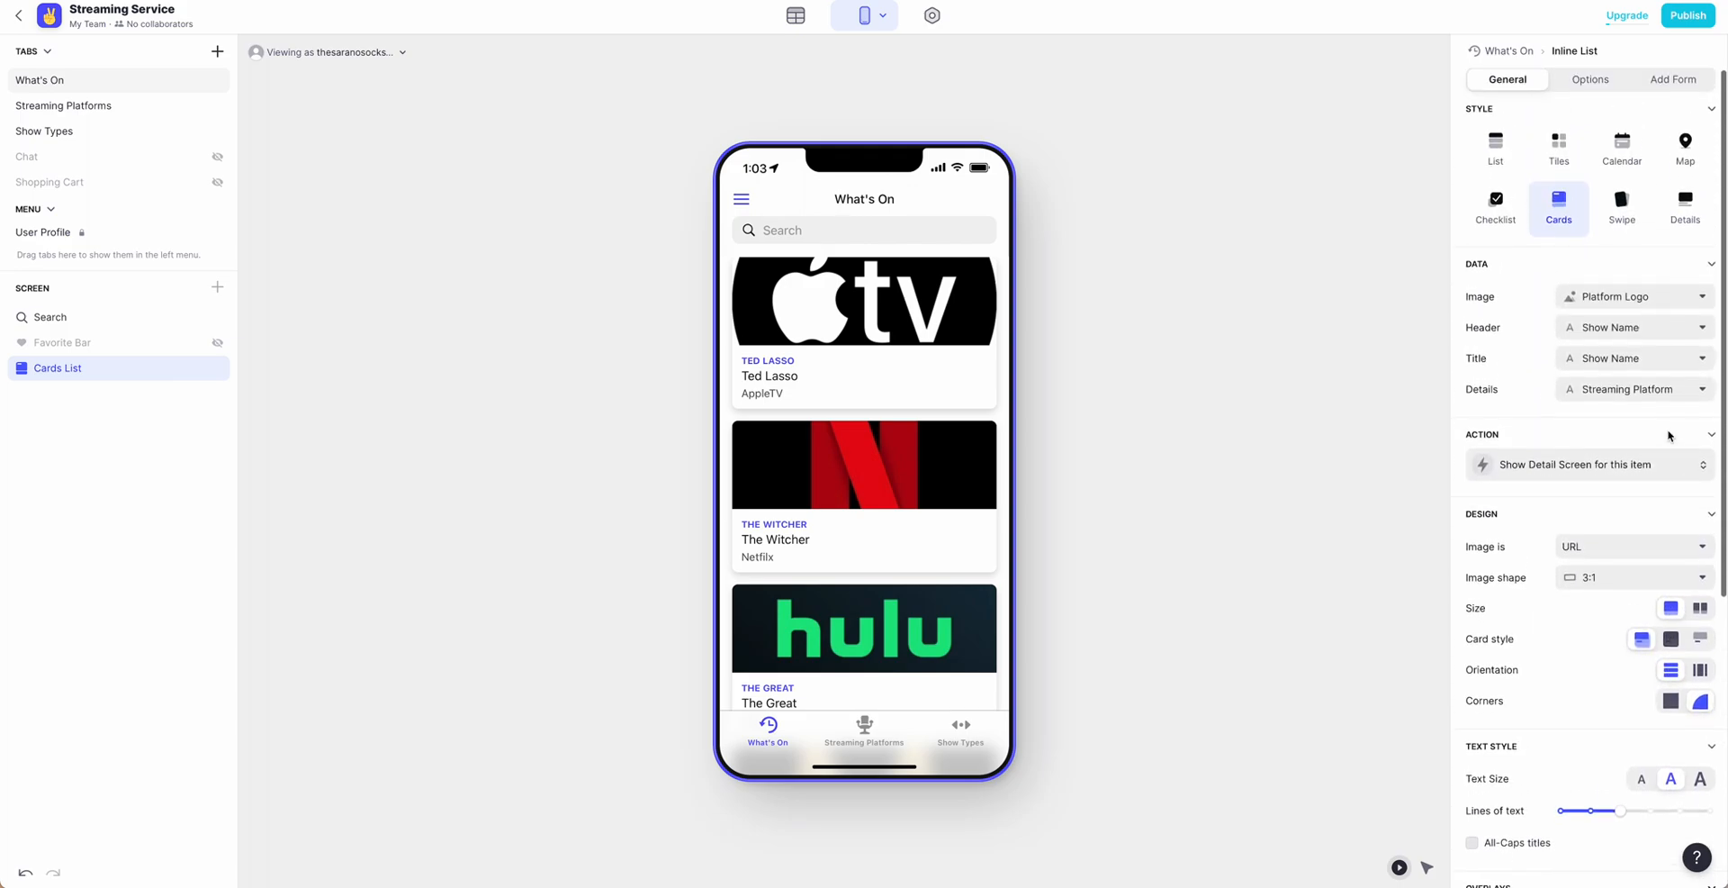
mouse_move(1061, 397)
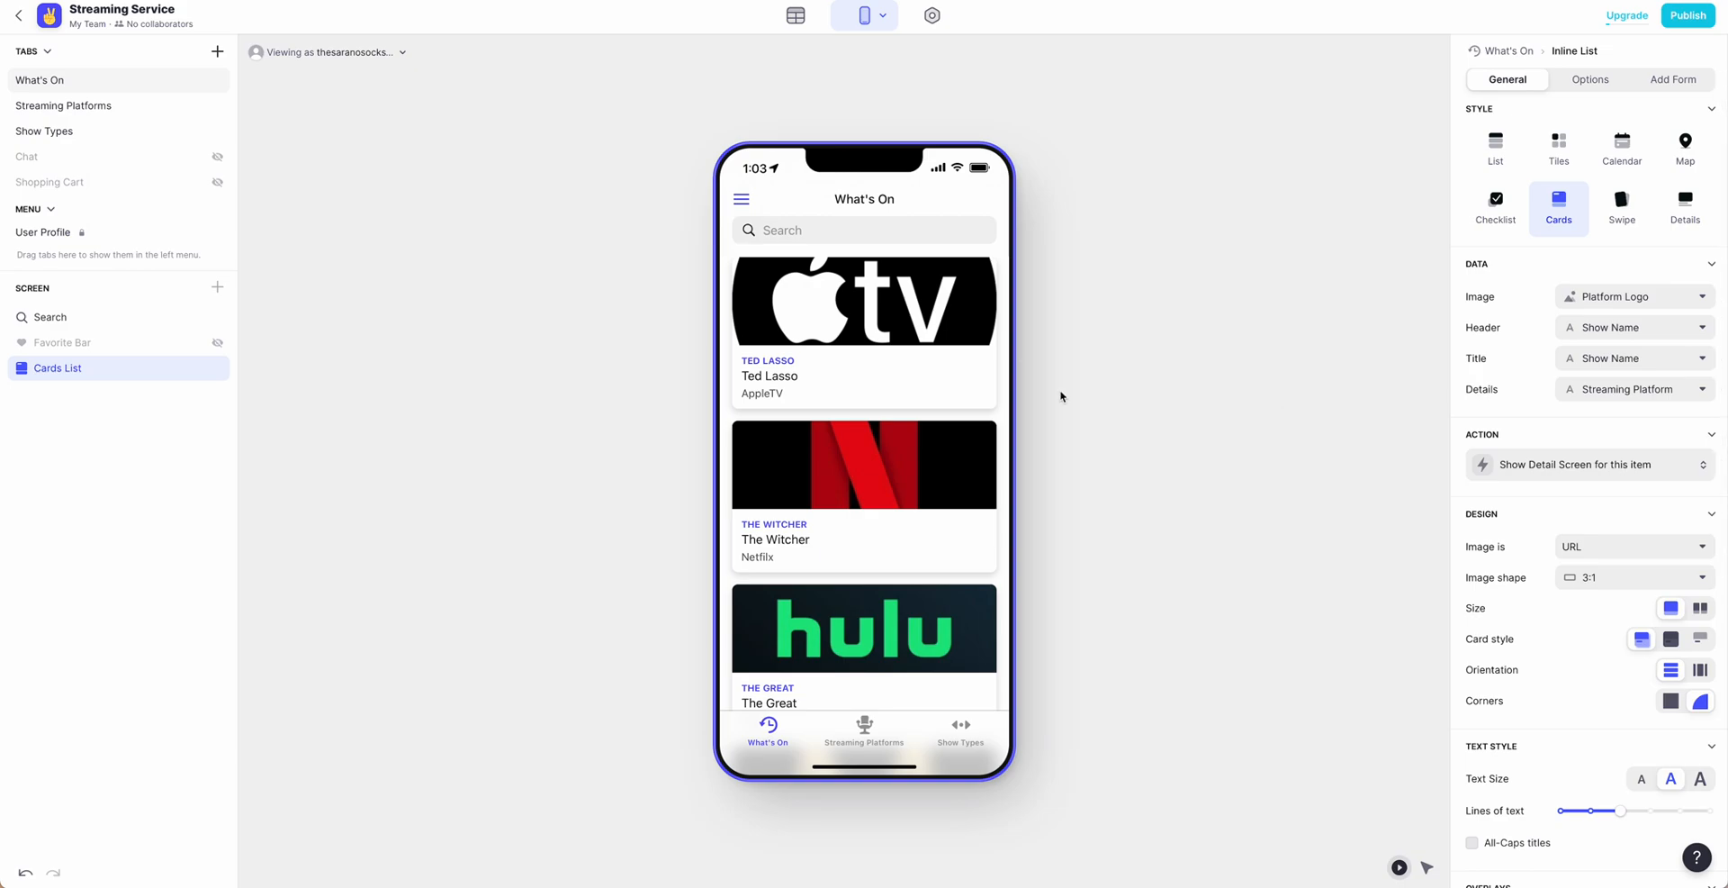
mouse_move(847, 378)
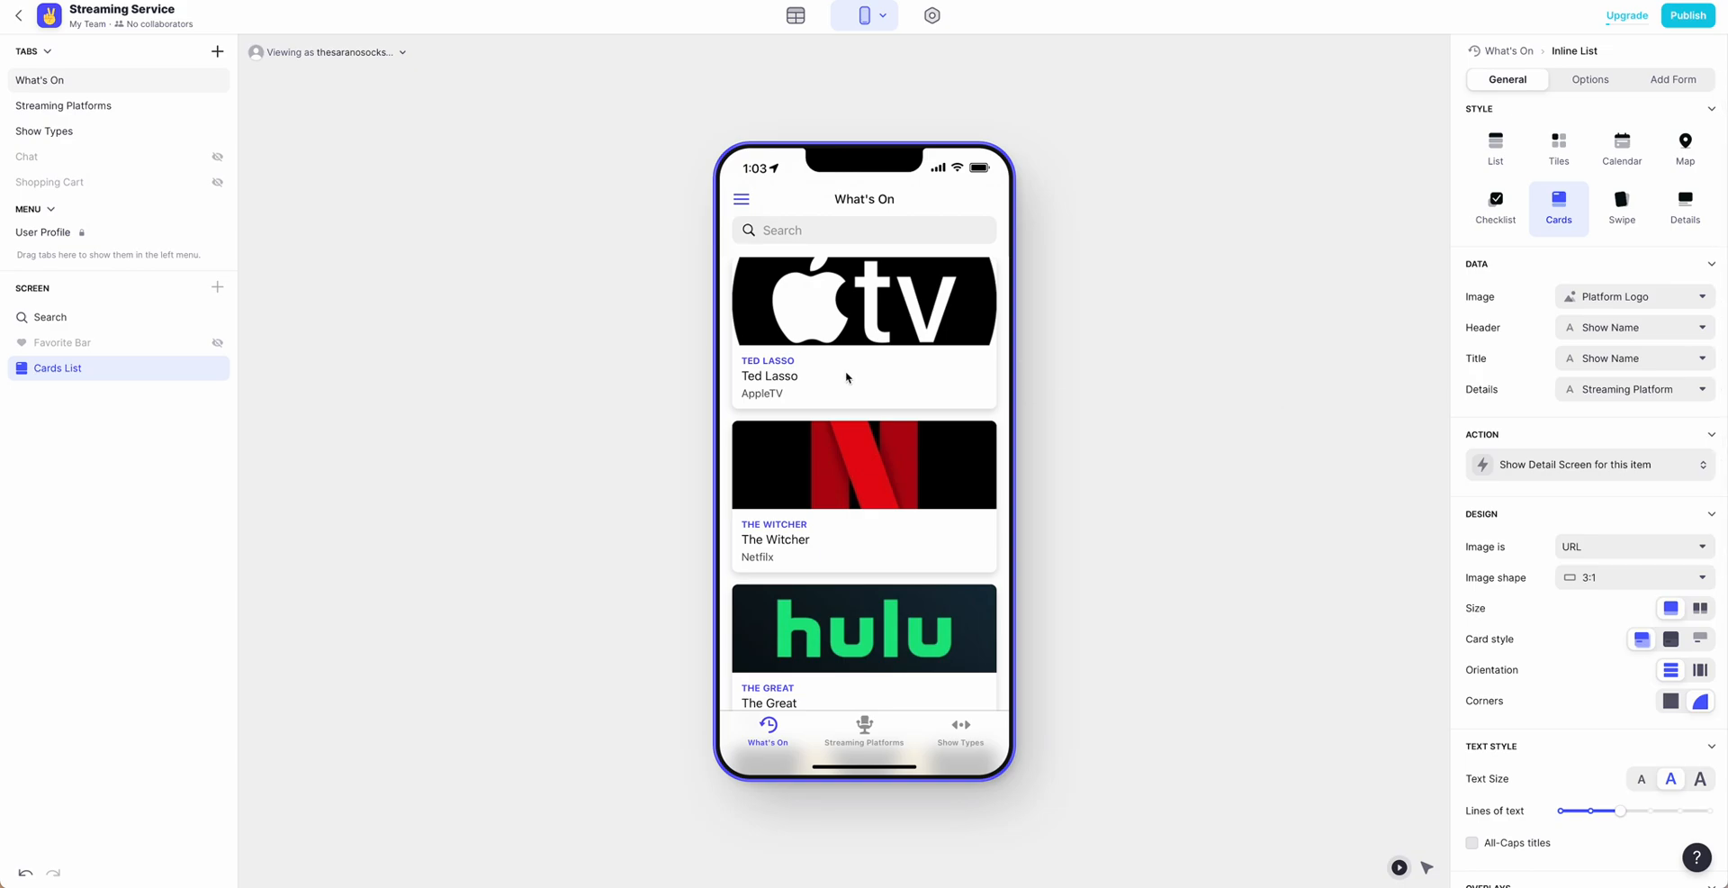
mouse_move(78, 104)
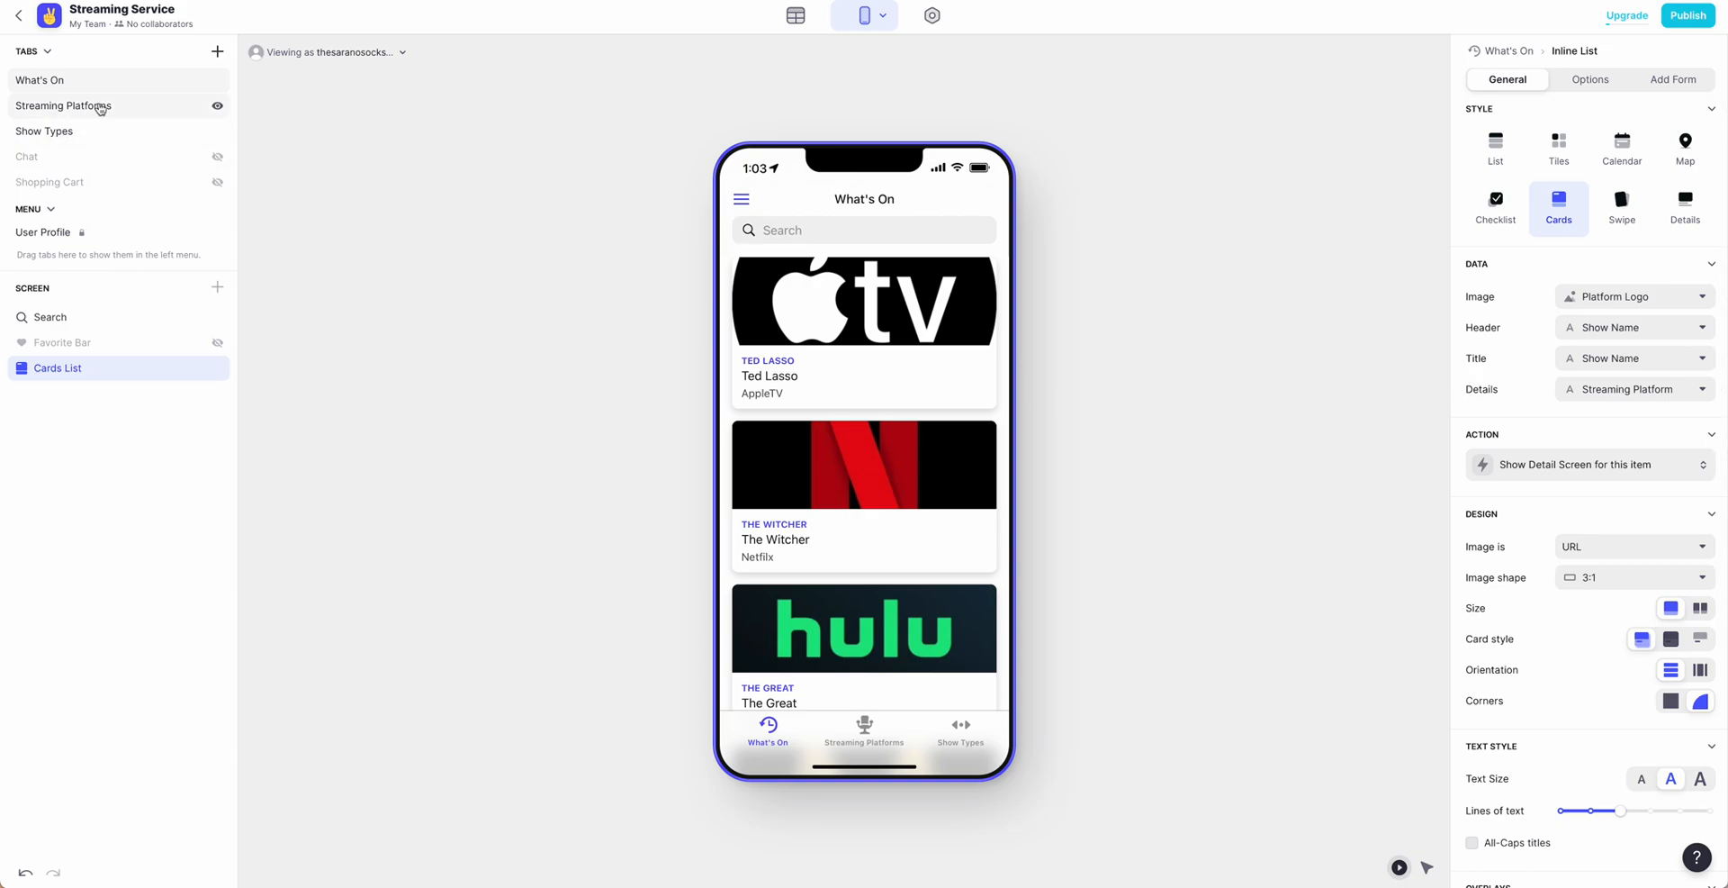
Hide the Streaming Platforms tab using its eye icon
click(218, 106)
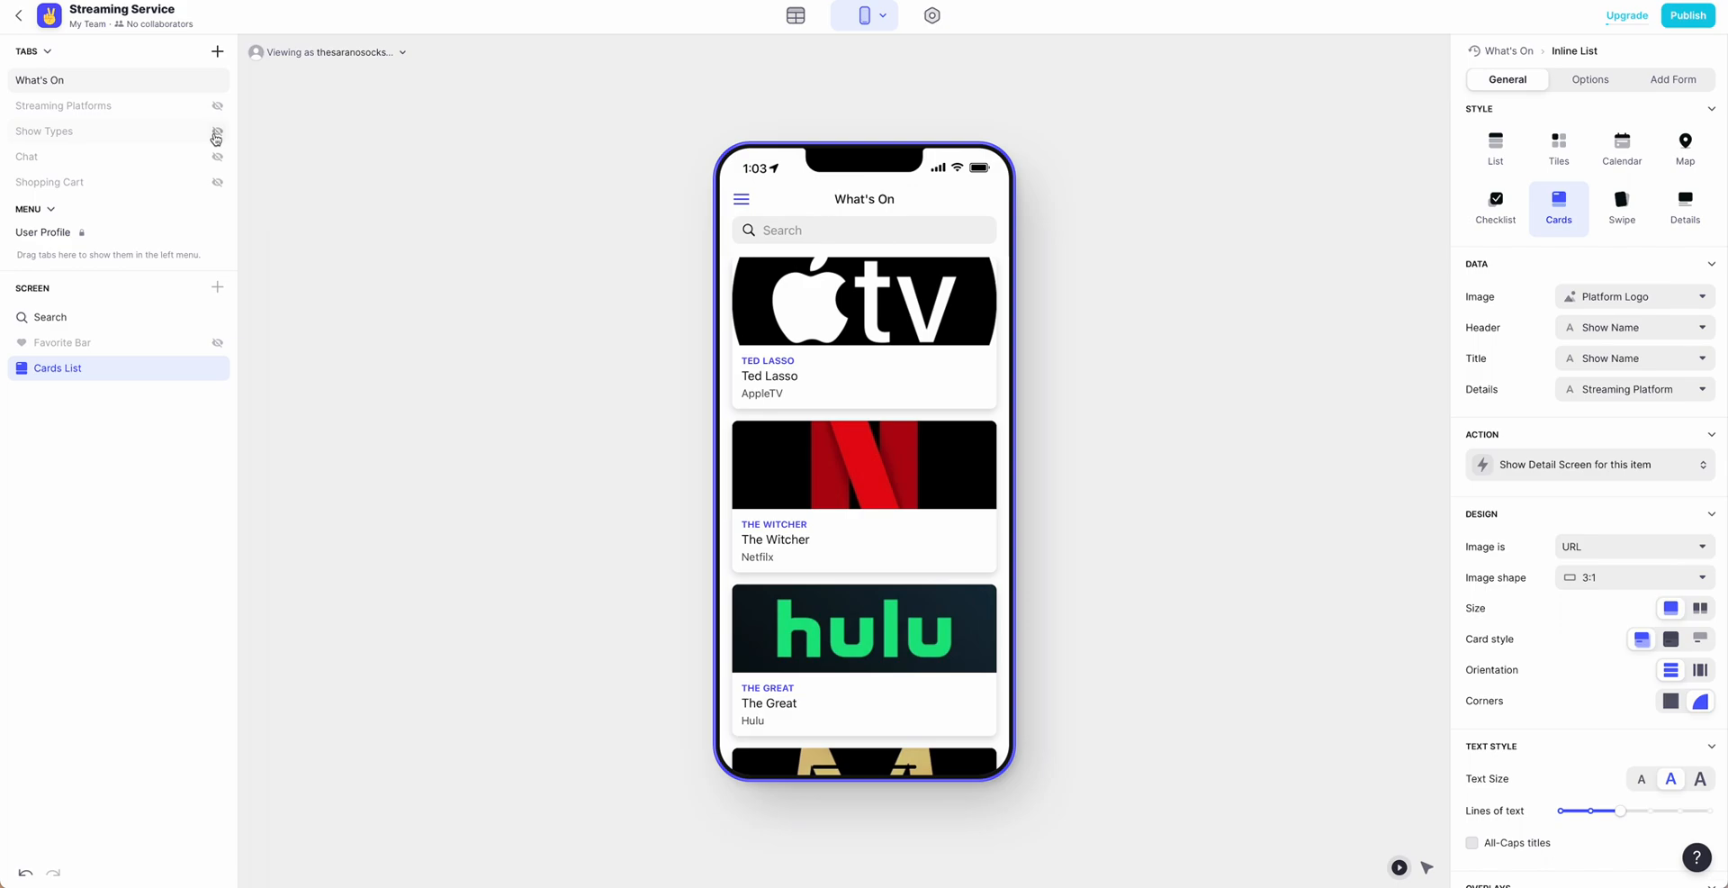
mouse_move(207, 158)
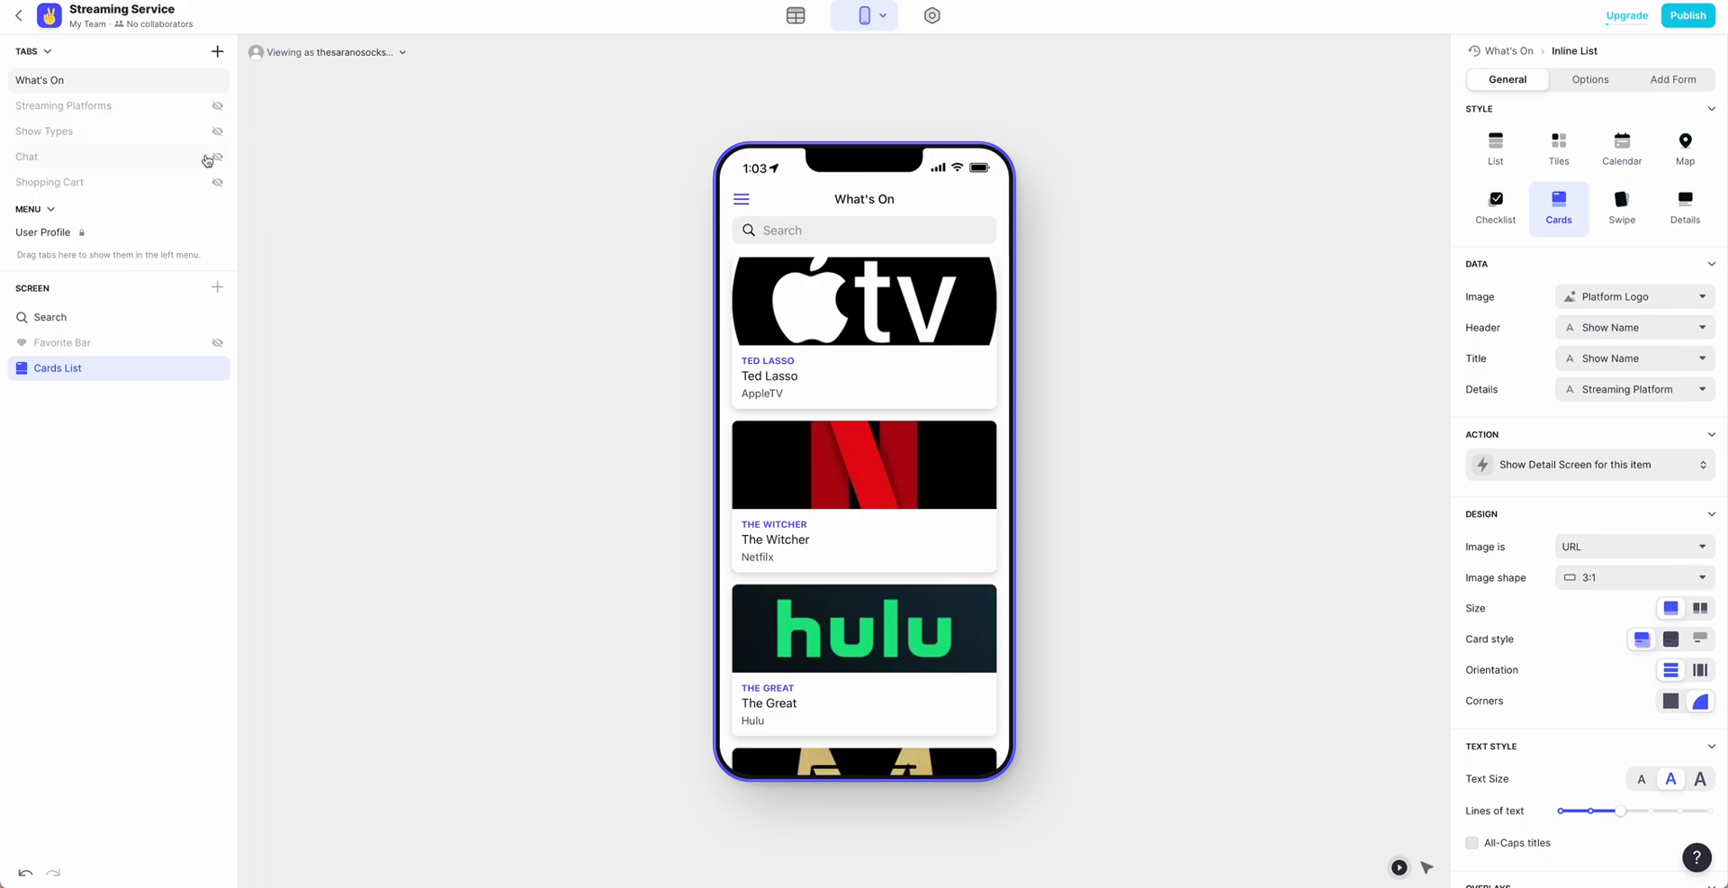
mouse_move(98, 337)
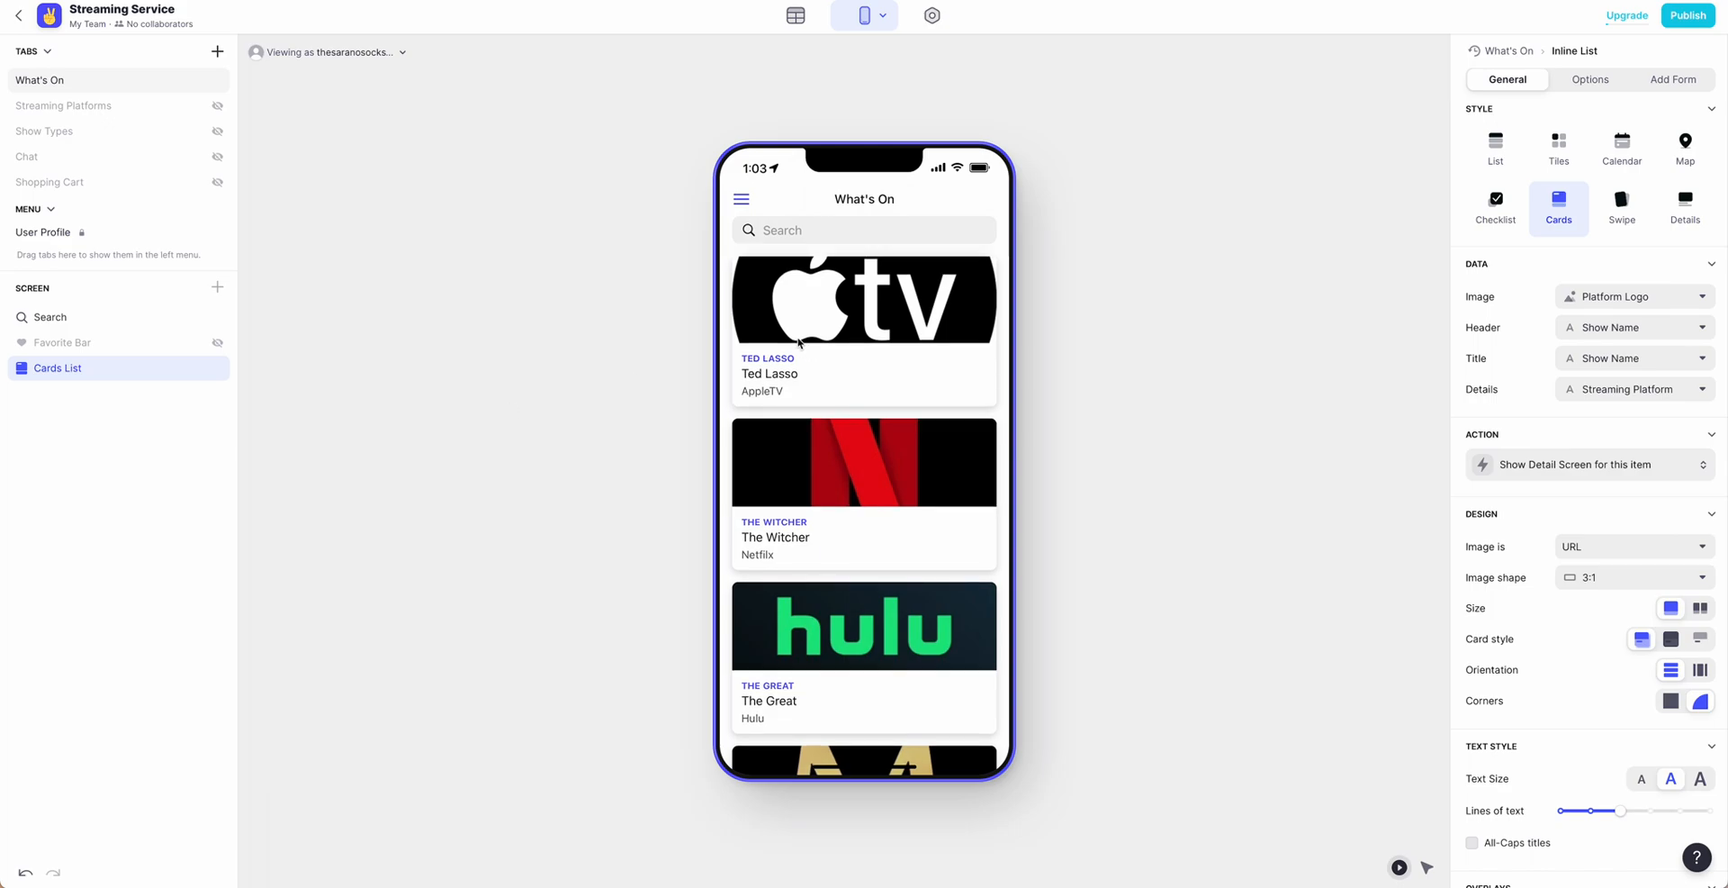
Delete the Date Watched field from the Ted Lasso detail screen
click(863, 328)
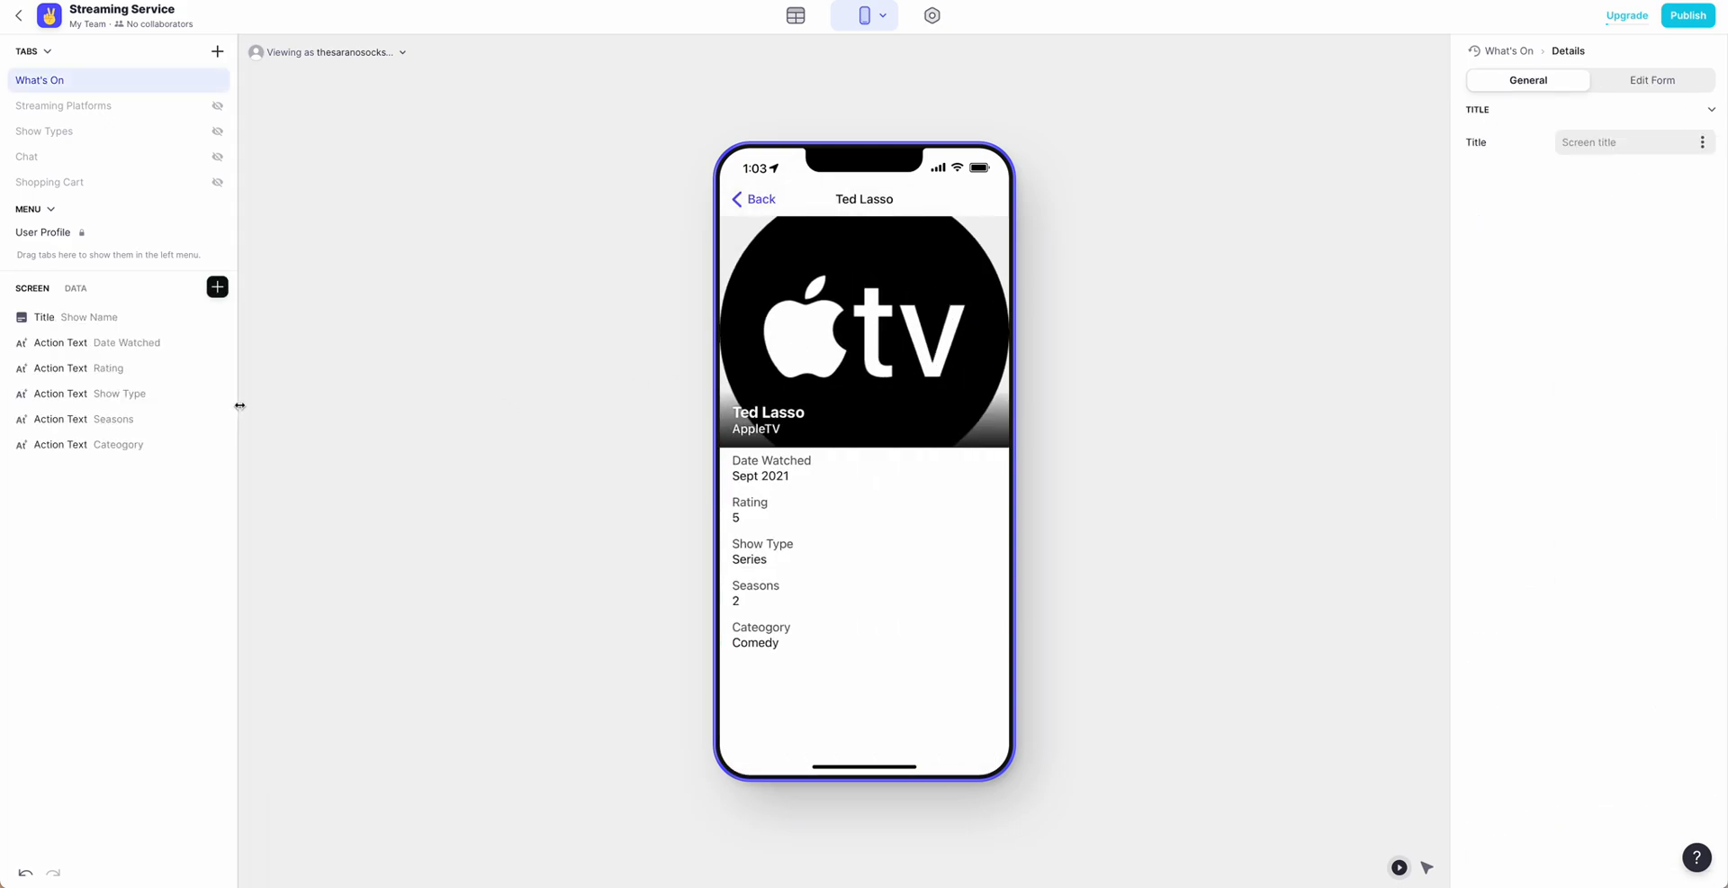
click(78, 343)
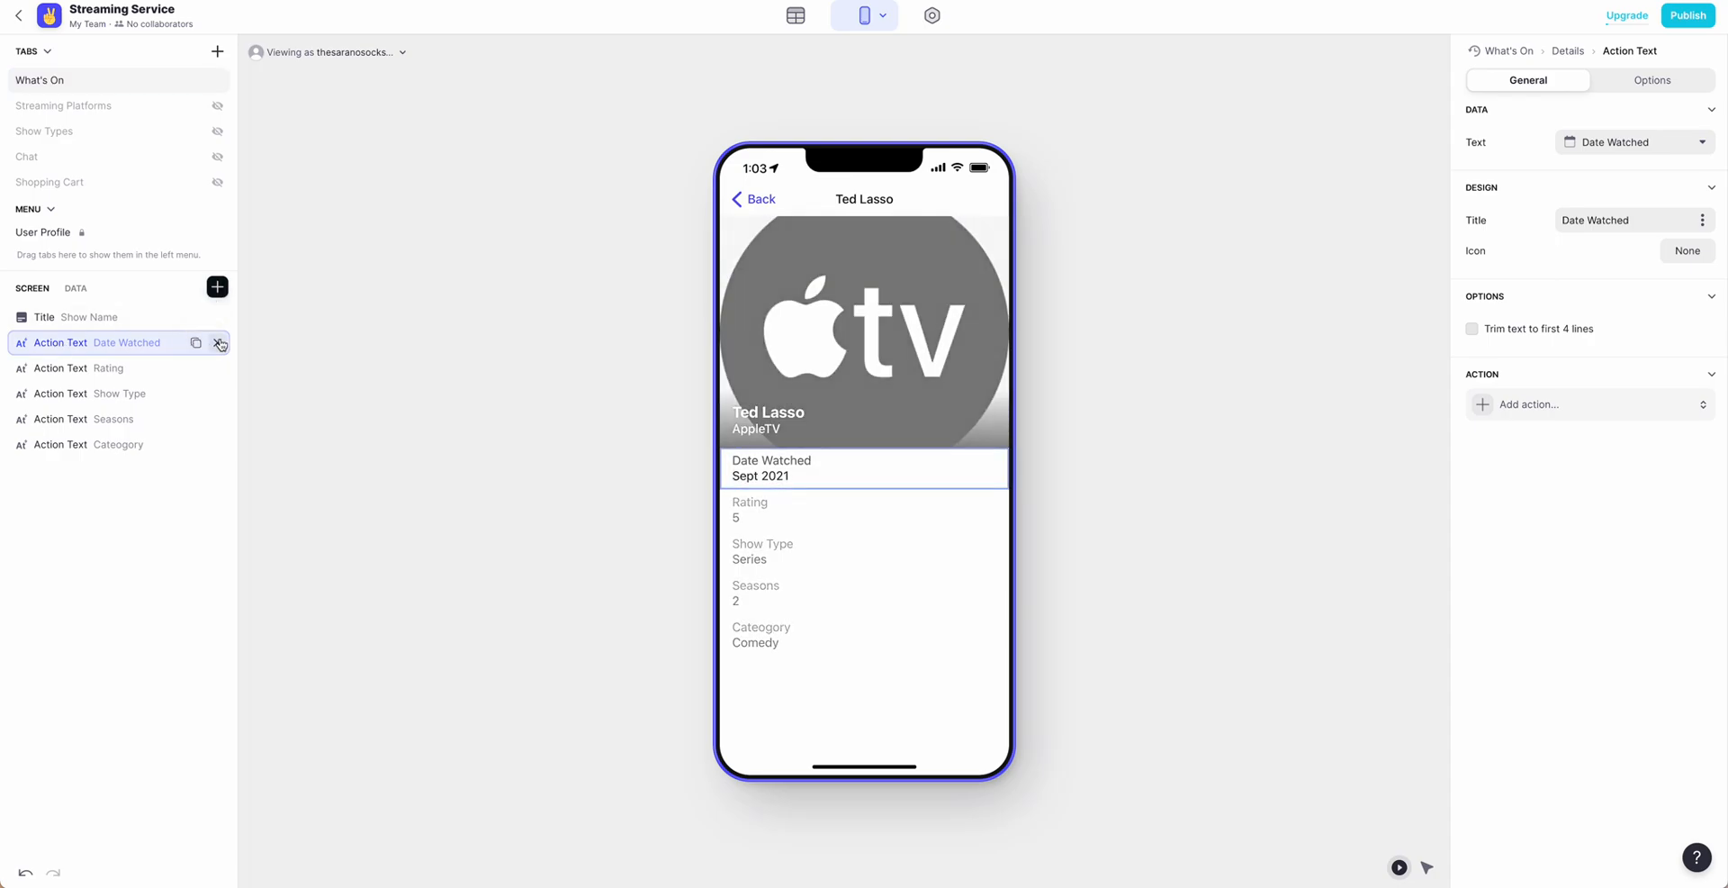
click(220, 347)
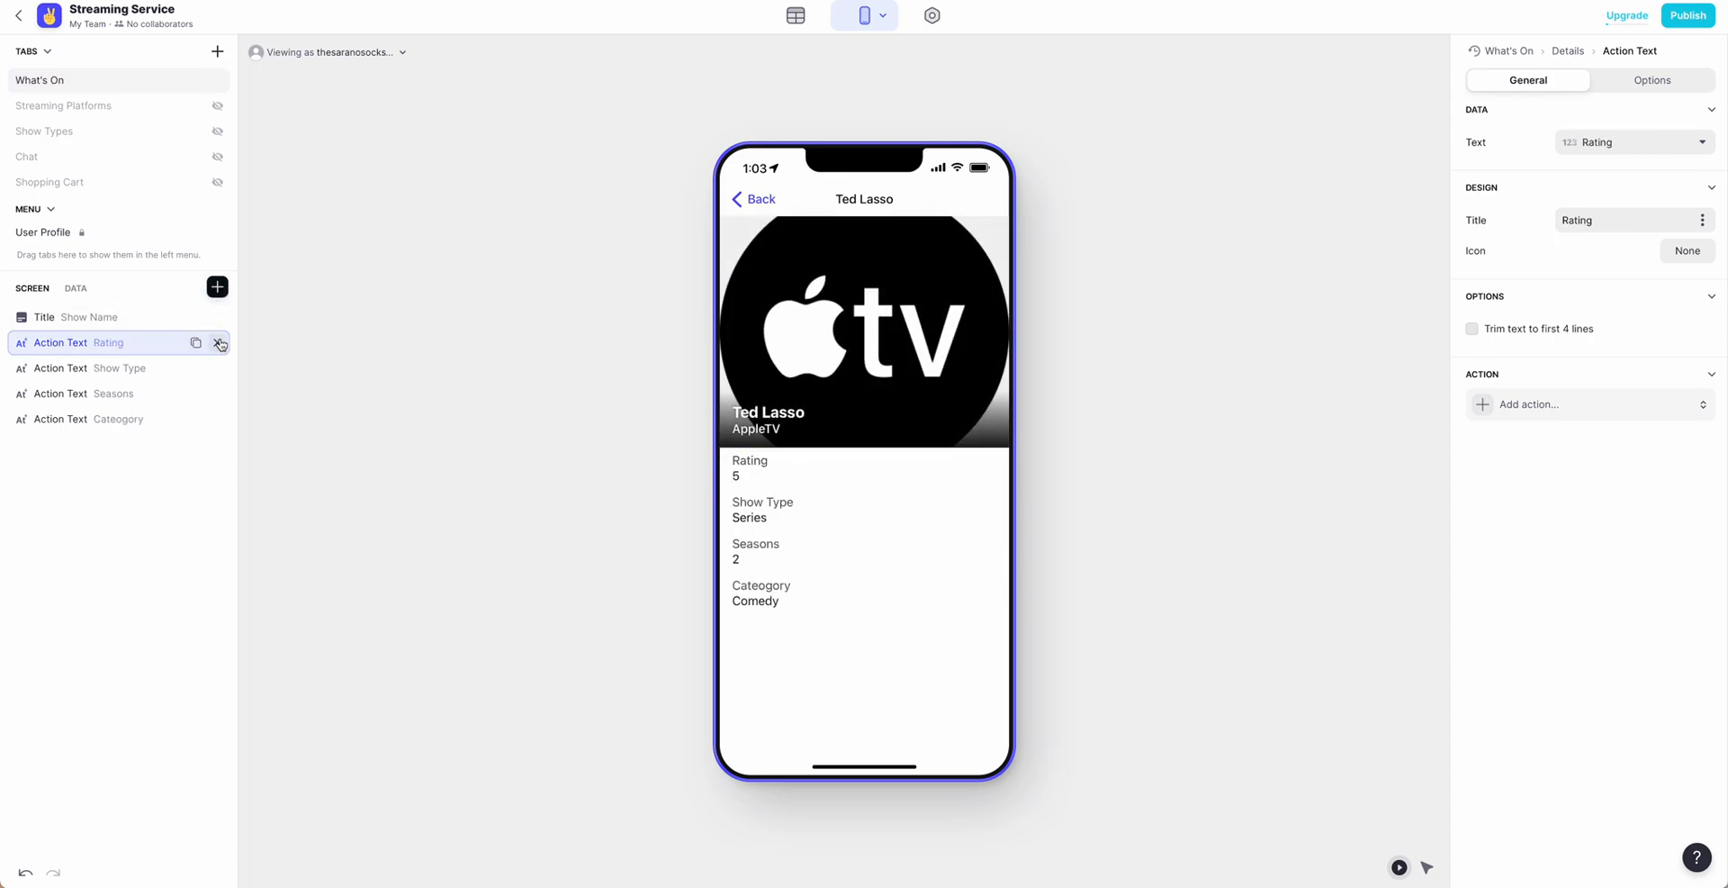
click(217, 288)
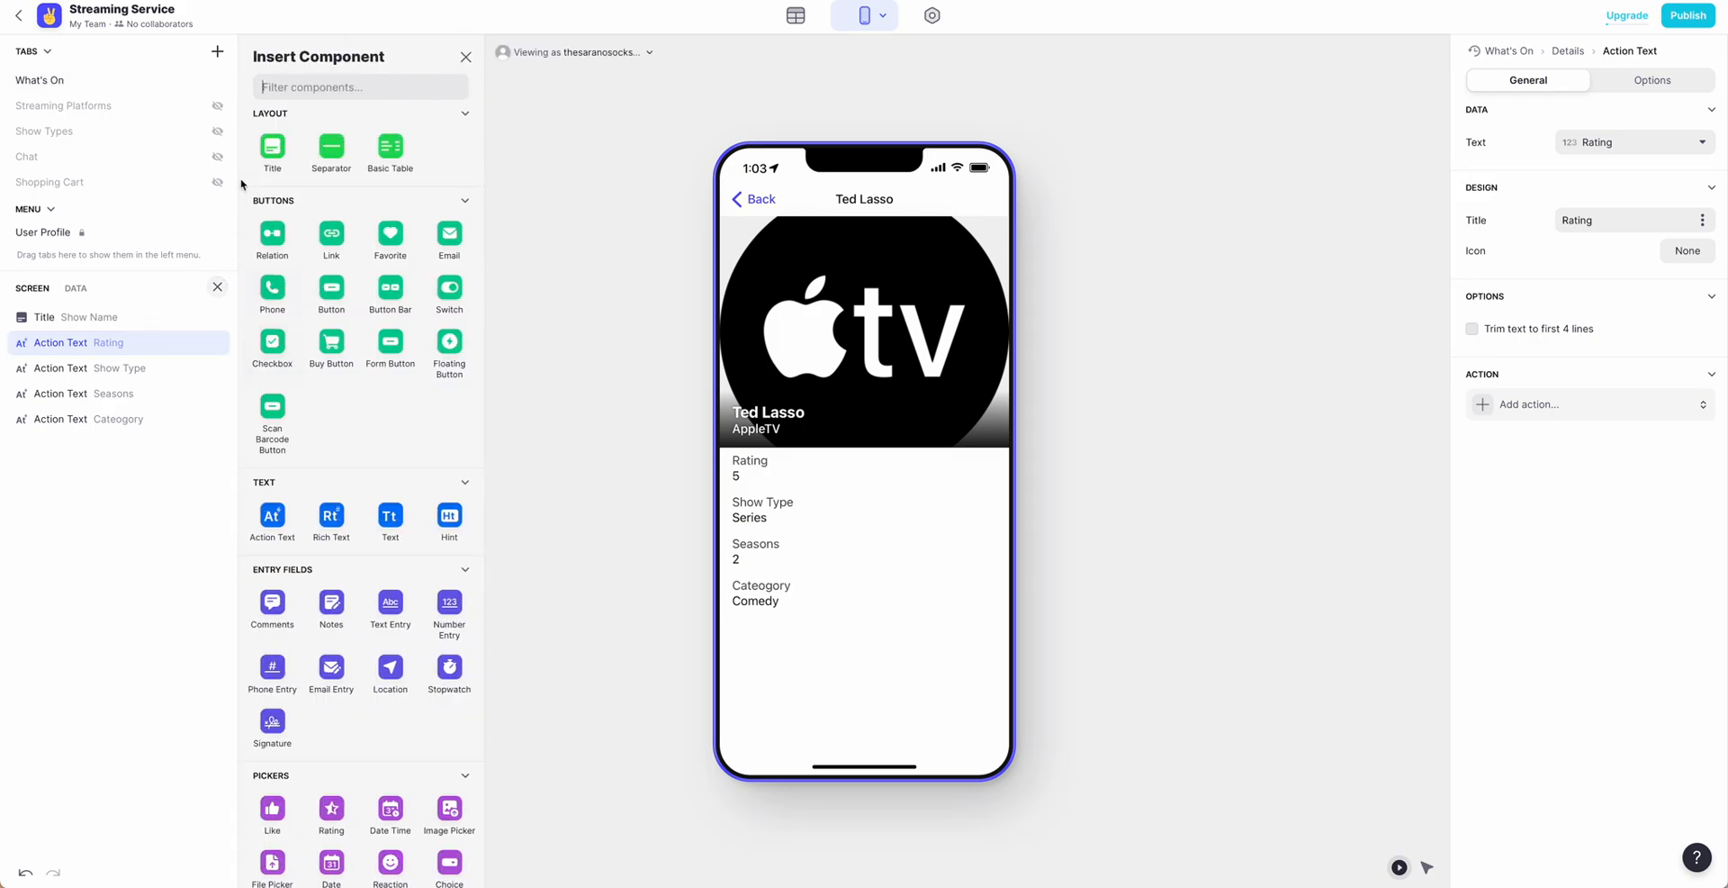
mouse_move(390, 348)
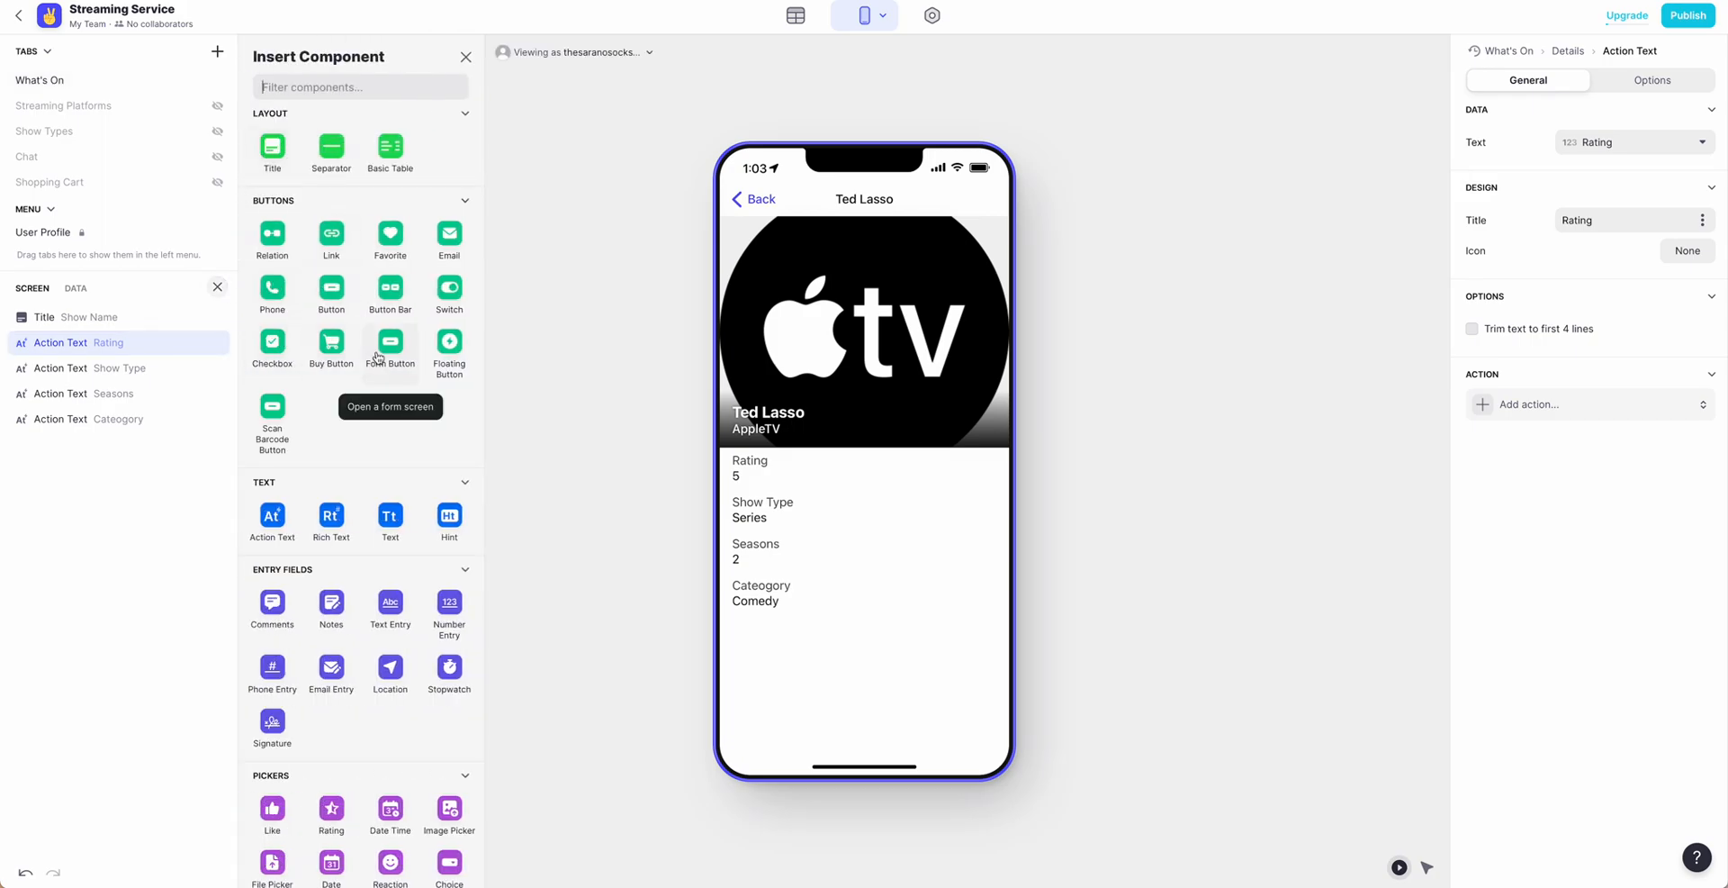
mouse_move(884, 541)
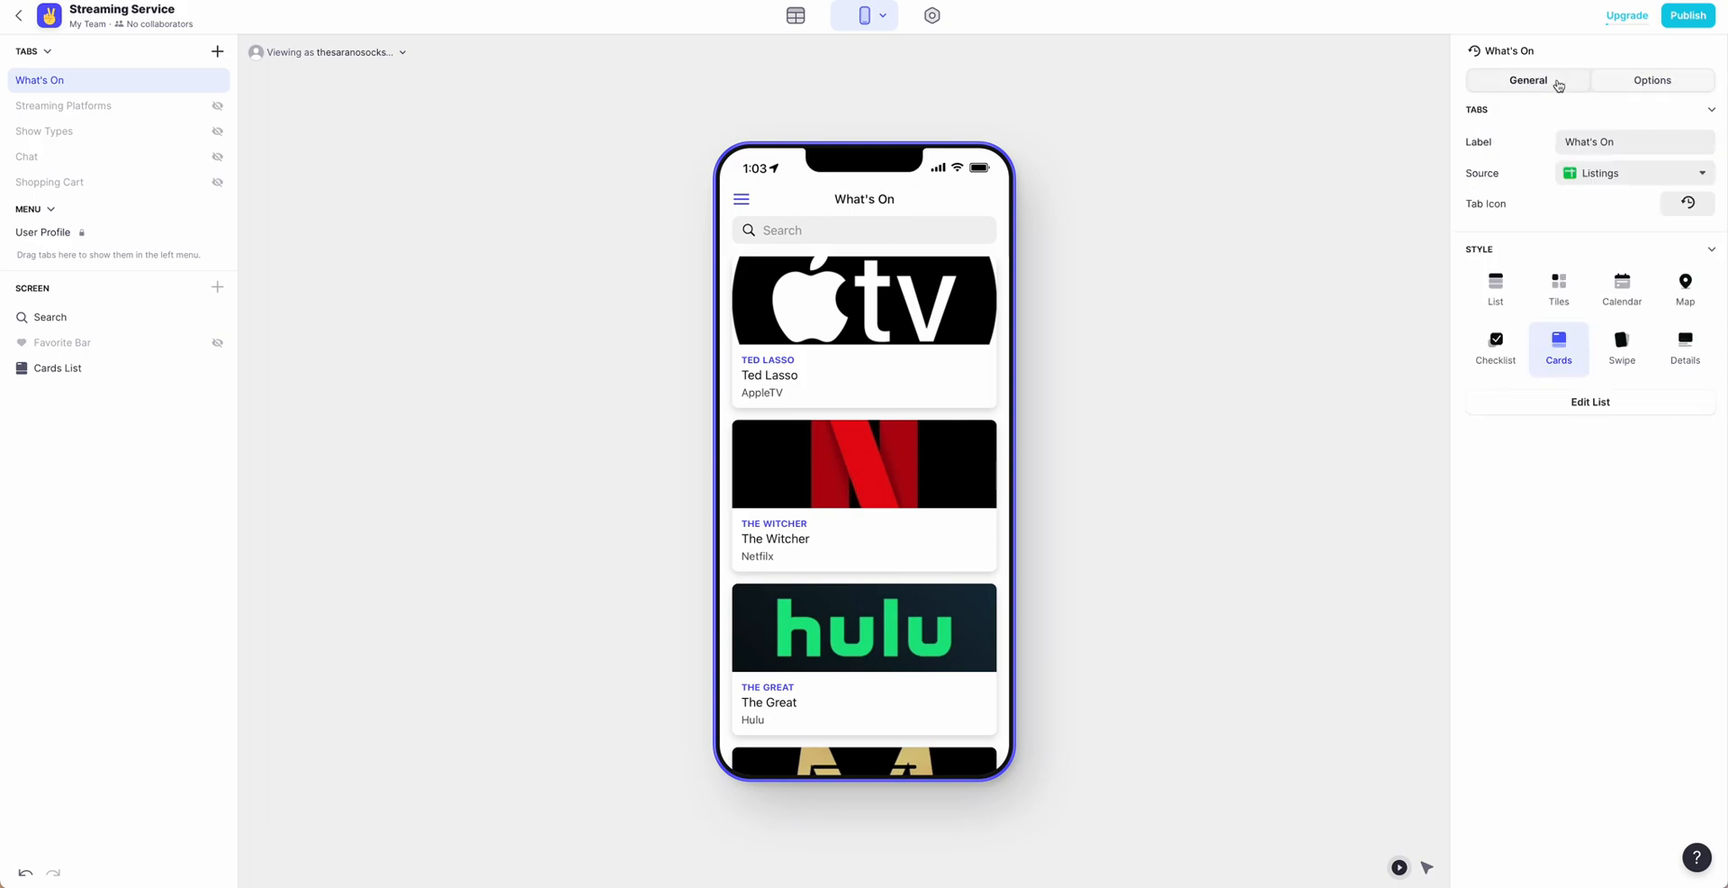
Show the What's On card list's Options for search, filtering and sorting
click(1590, 402)
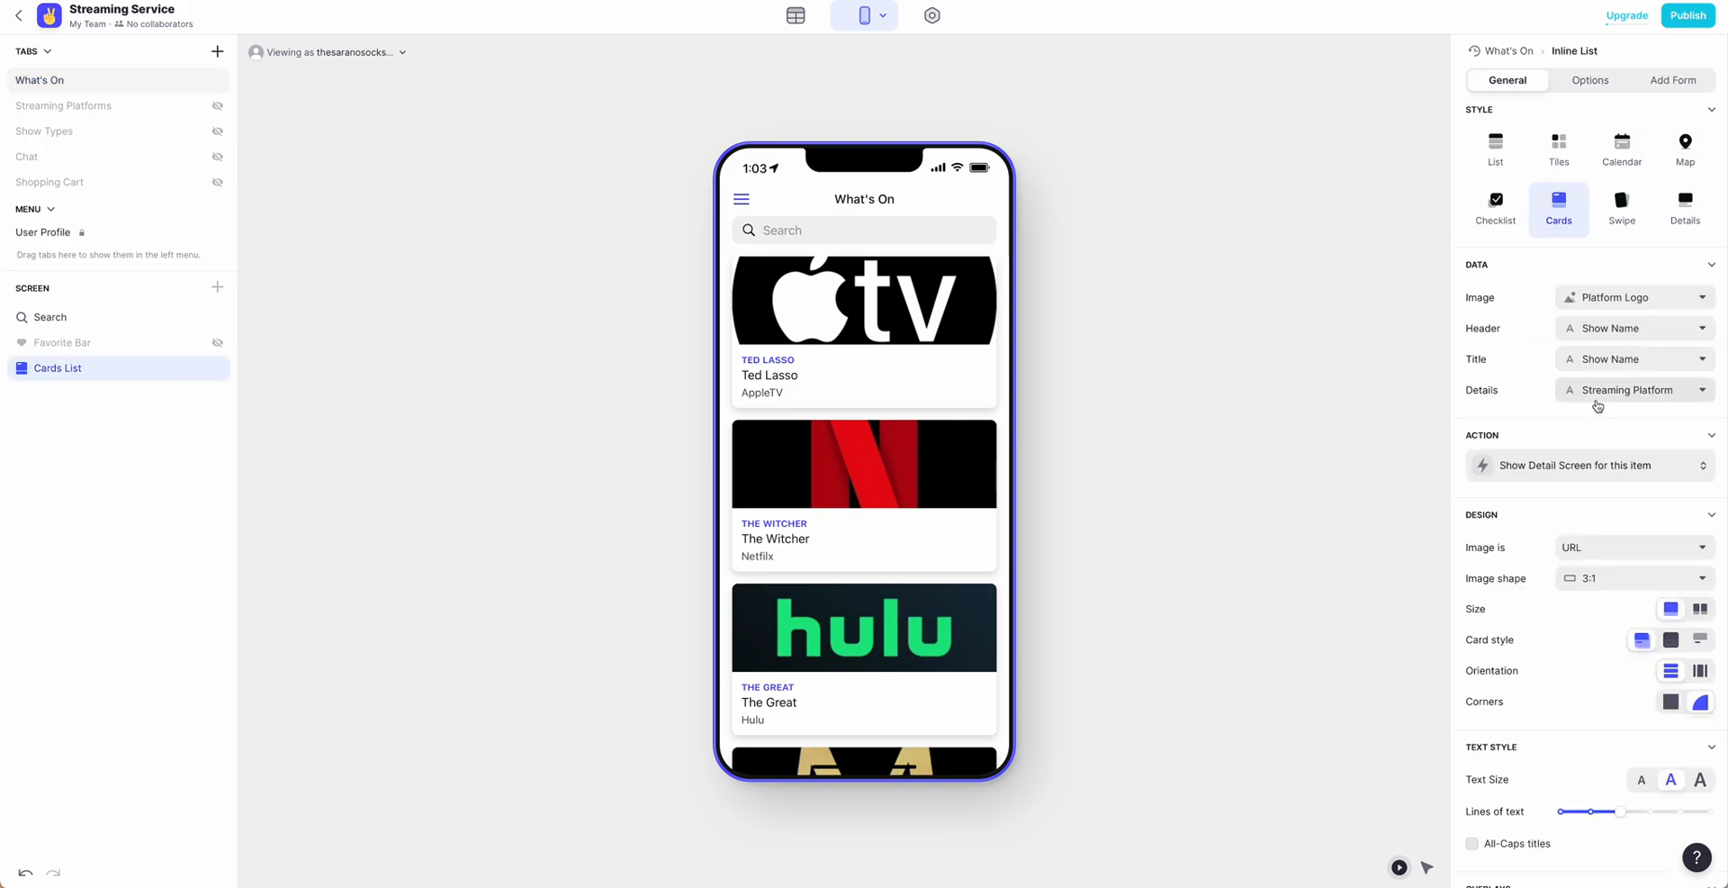
click(1589, 80)
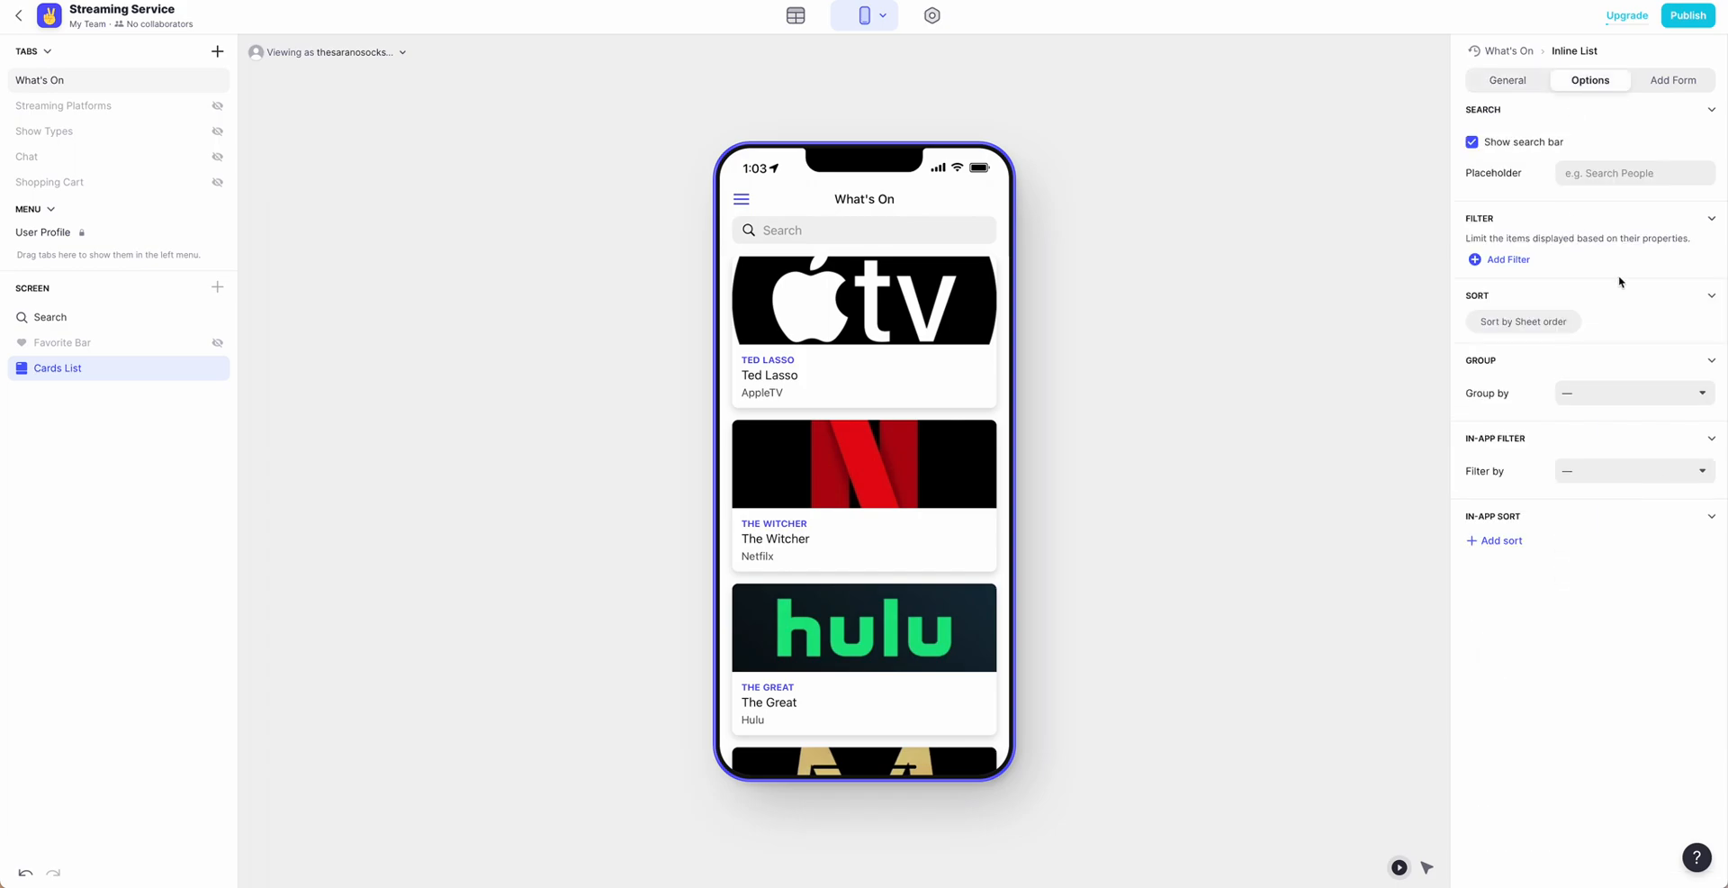
mouse_move(1557, 453)
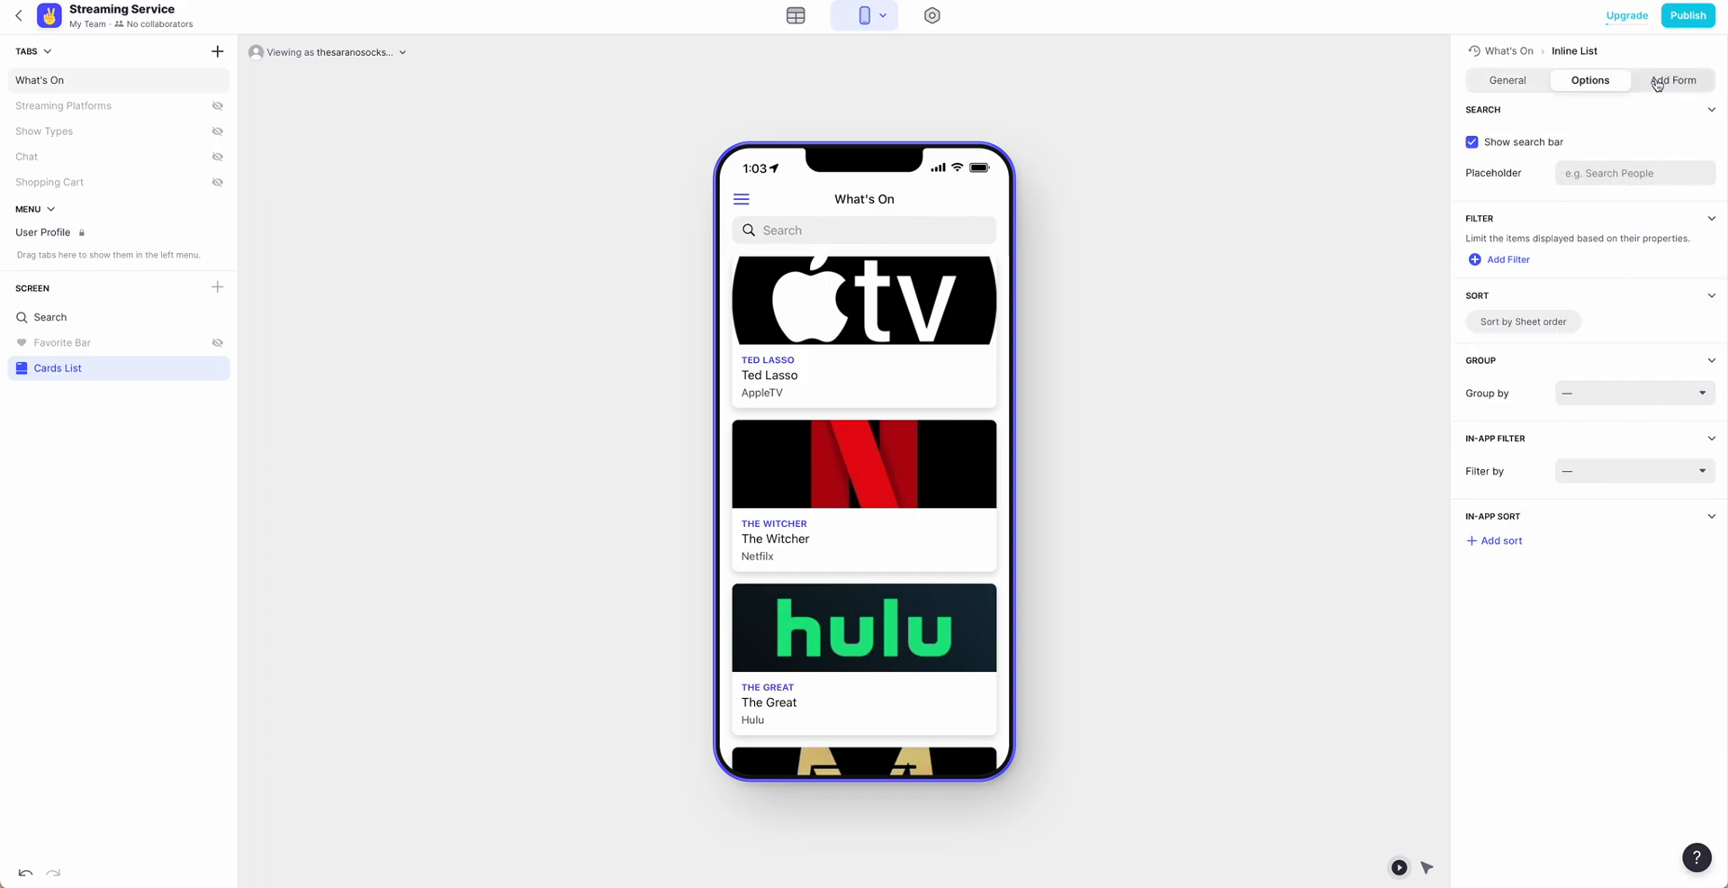
Enable 'Allow users to add items' and preview the New item form
click(1672, 80)
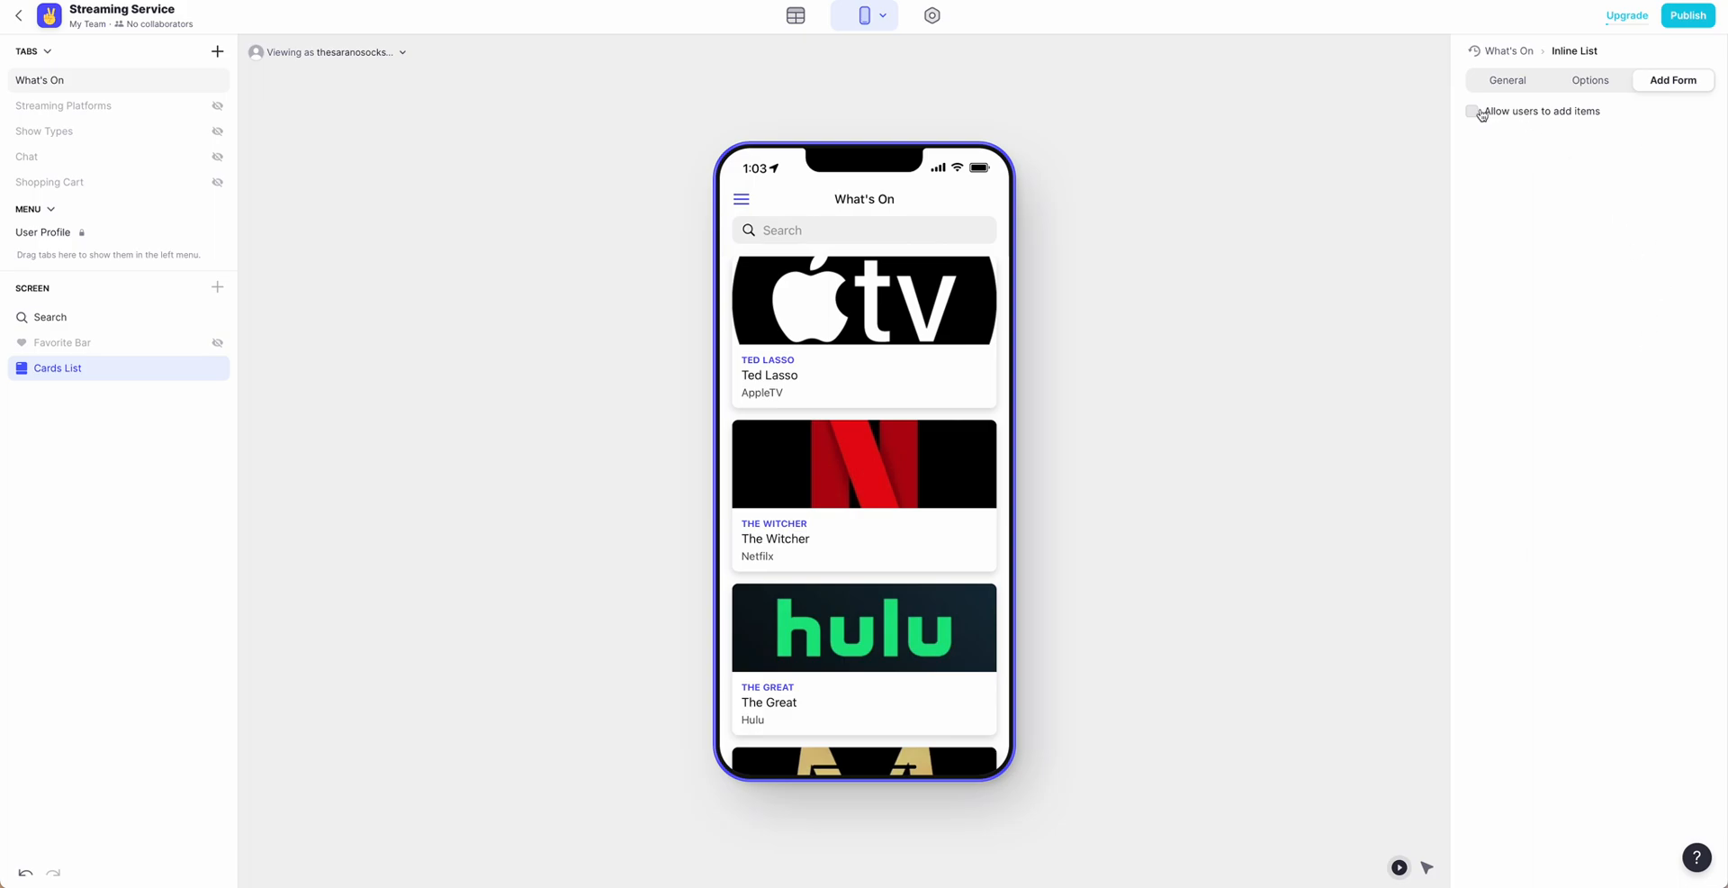
click(1473, 110)
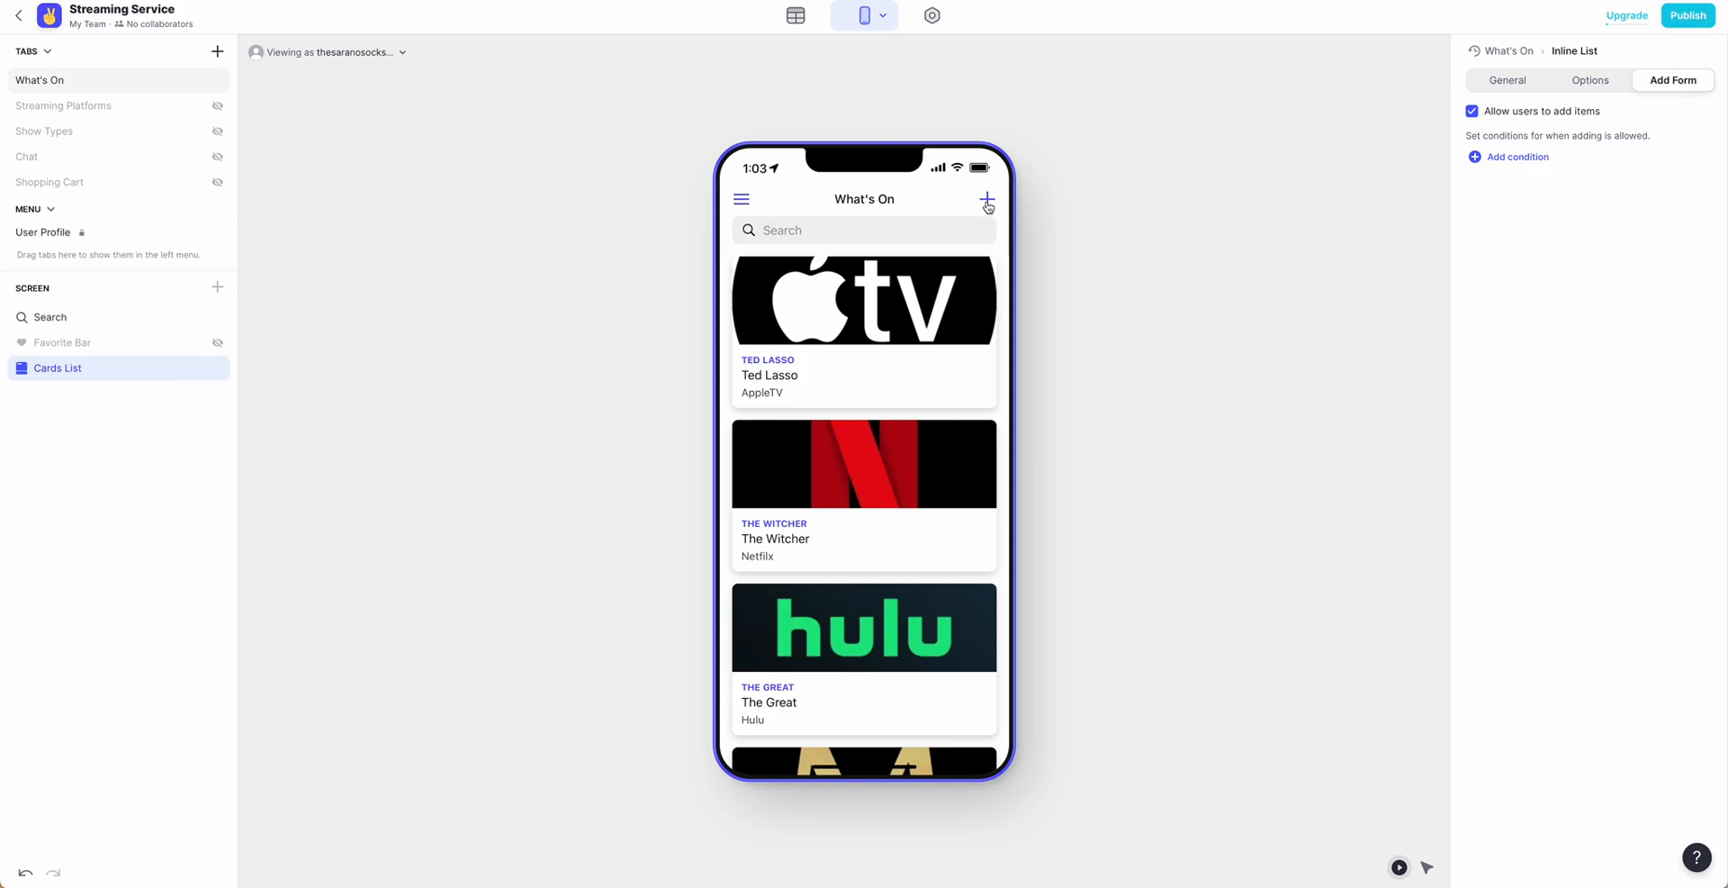
click(987, 200)
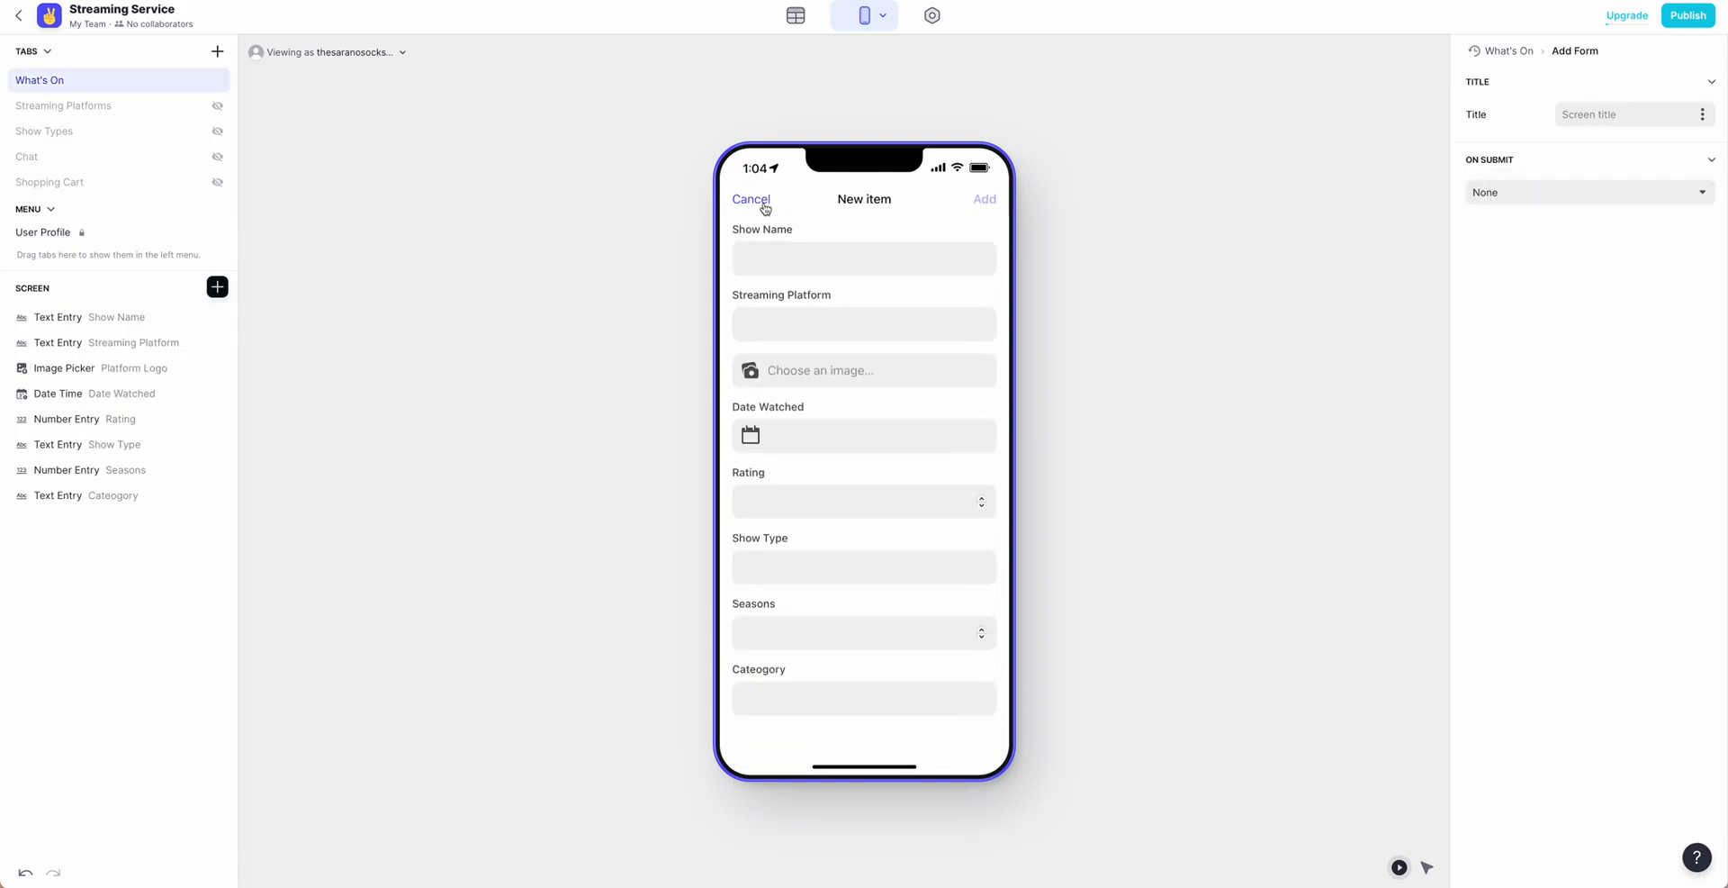